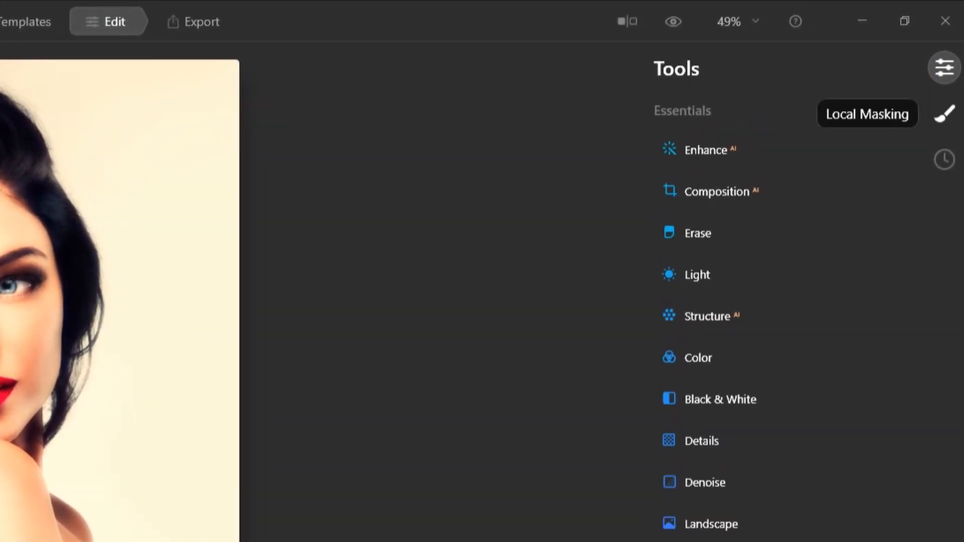
Step: Browse the local masking adjustment types available for the portrait
left_click(945, 114)
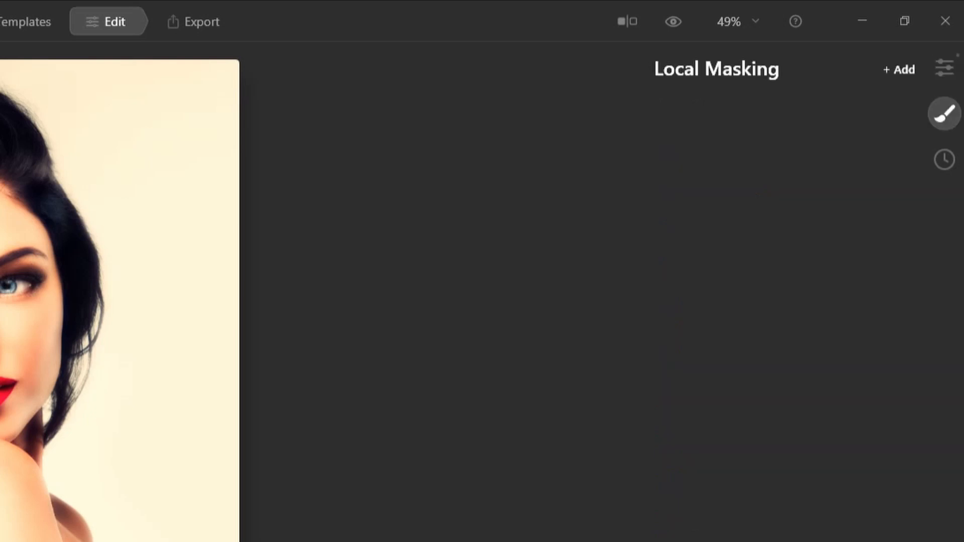
left_click(898, 69)
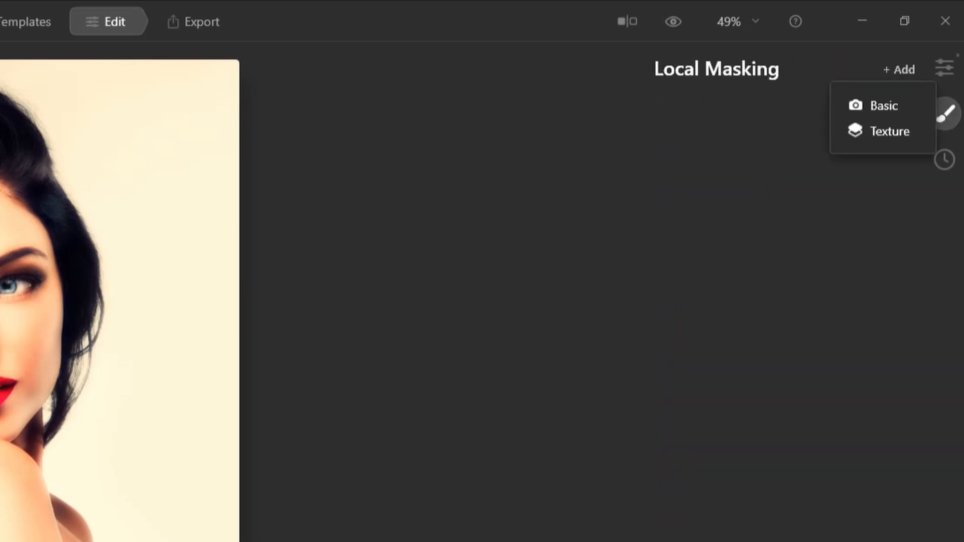
left_click(881, 105)
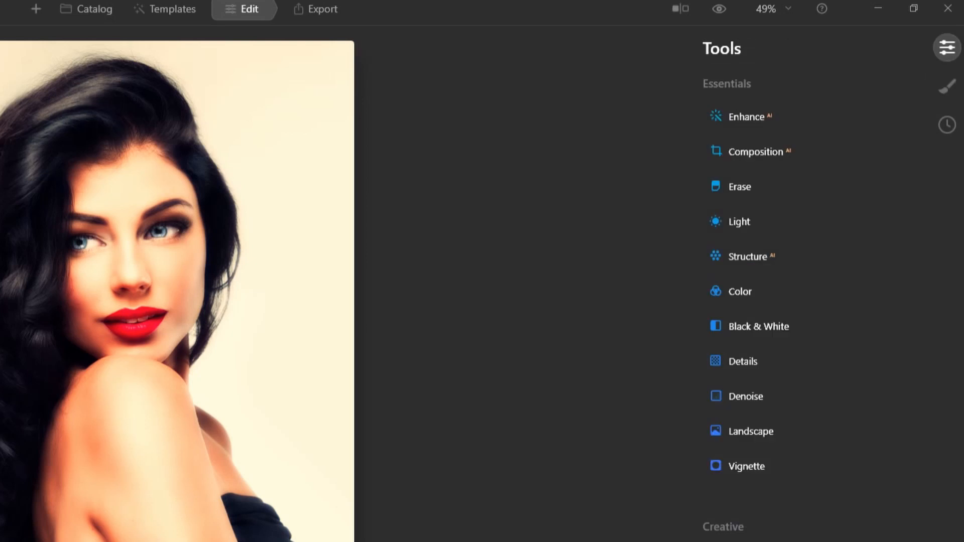
Step: Raise the Mood > Dramatic amount to 53 and expand the Mystical settings
scroll("down", 3)
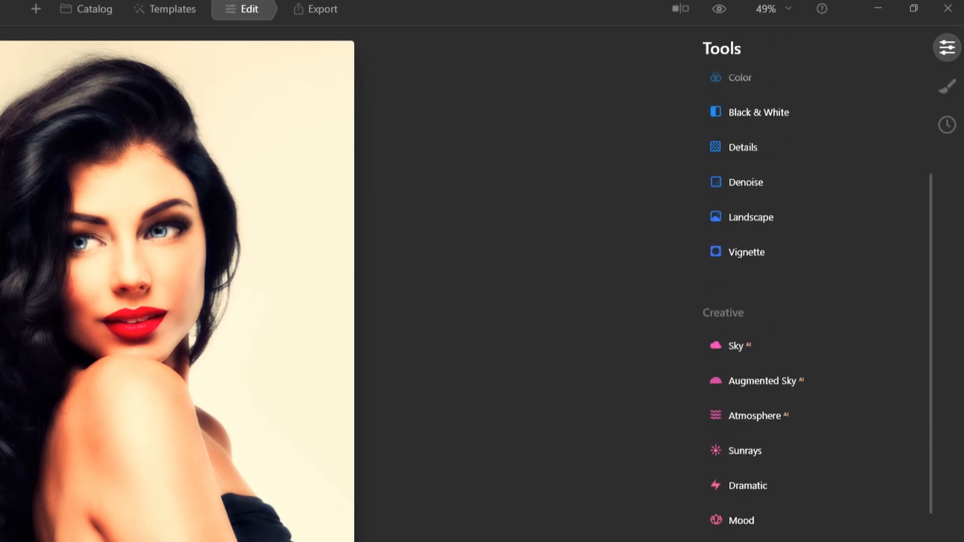
scroll("down", 3)
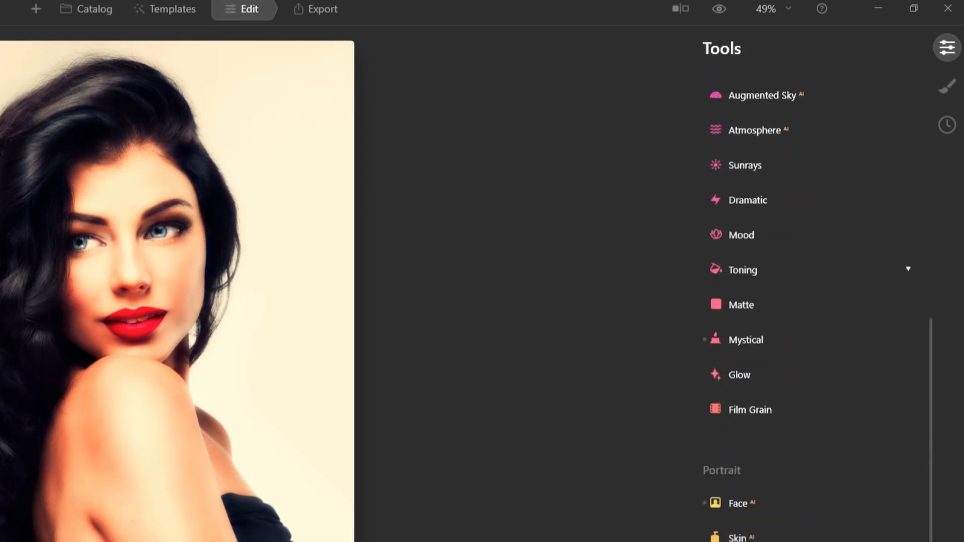
left_click(741, 235)
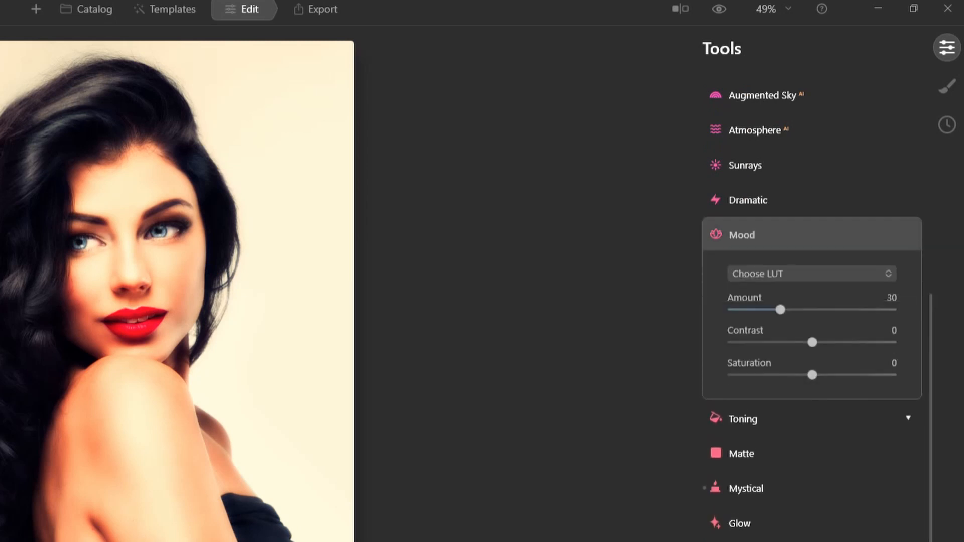
left_click(747, 200)
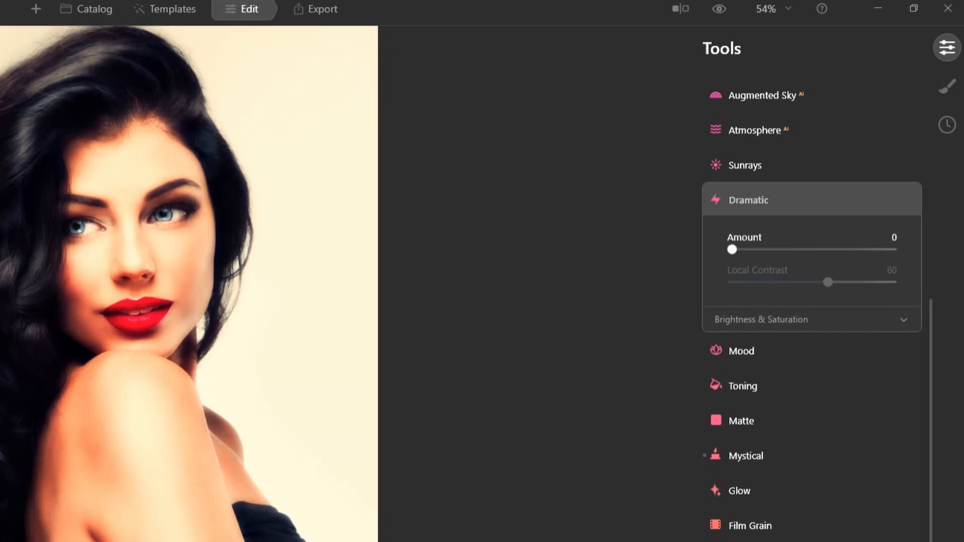
left_click_drag(731, 249, 800, 249)
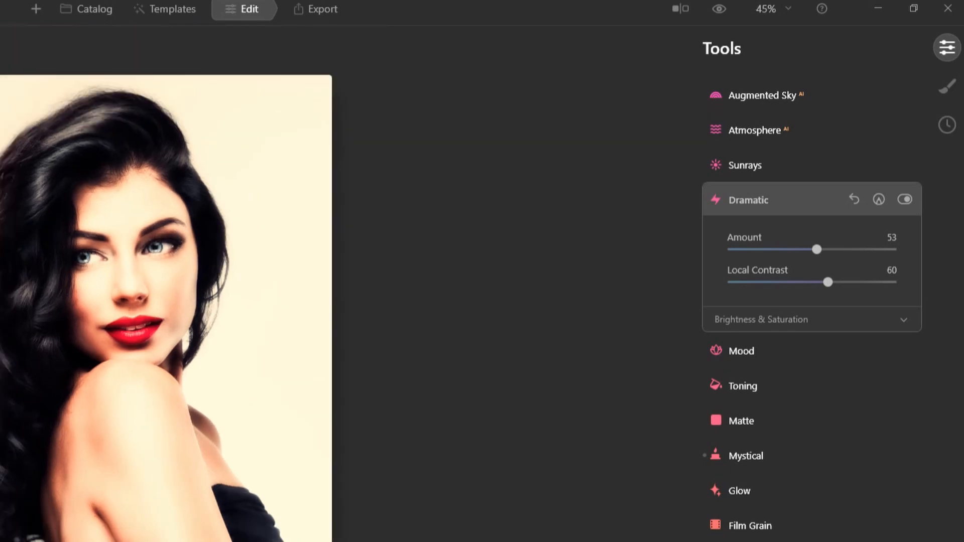
left_click(746, 456)
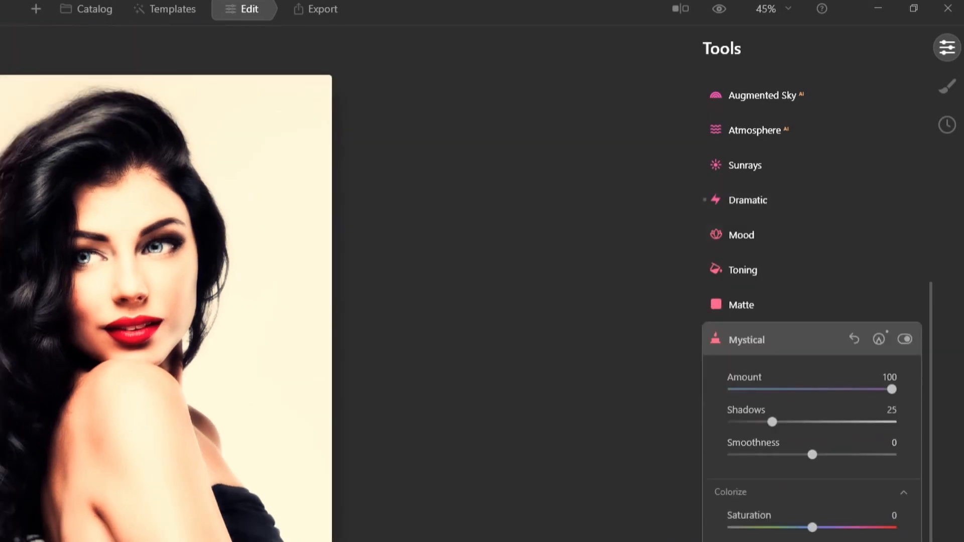
mouse_move(879, 339)
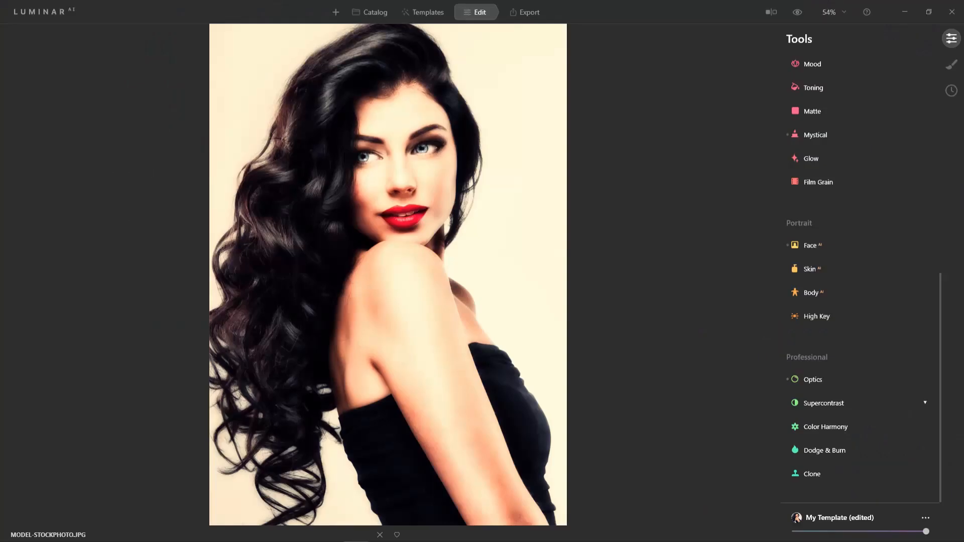
Step: Add a Basic local mask with Saturation at -100 and shrink the brush radius to 88
left_click(950, 63)
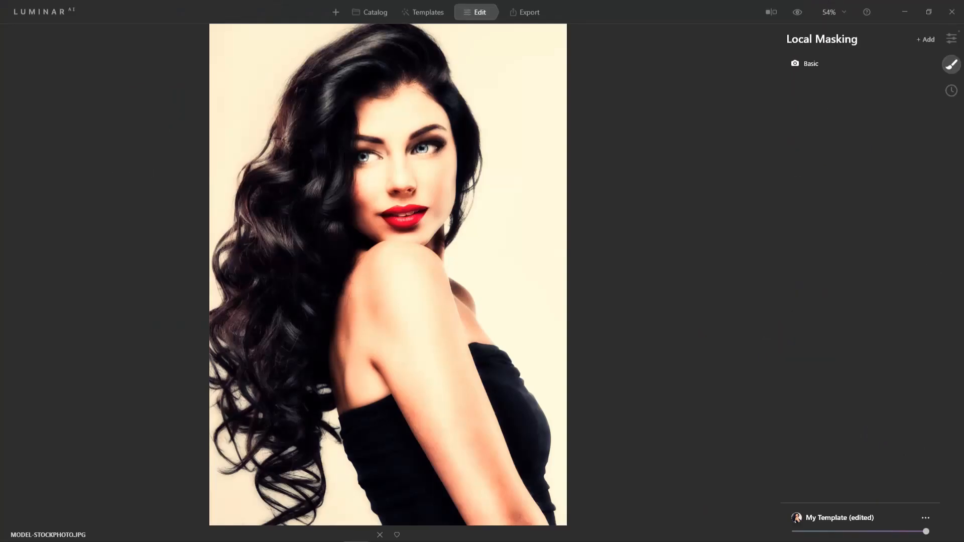
left_click(811, 63)
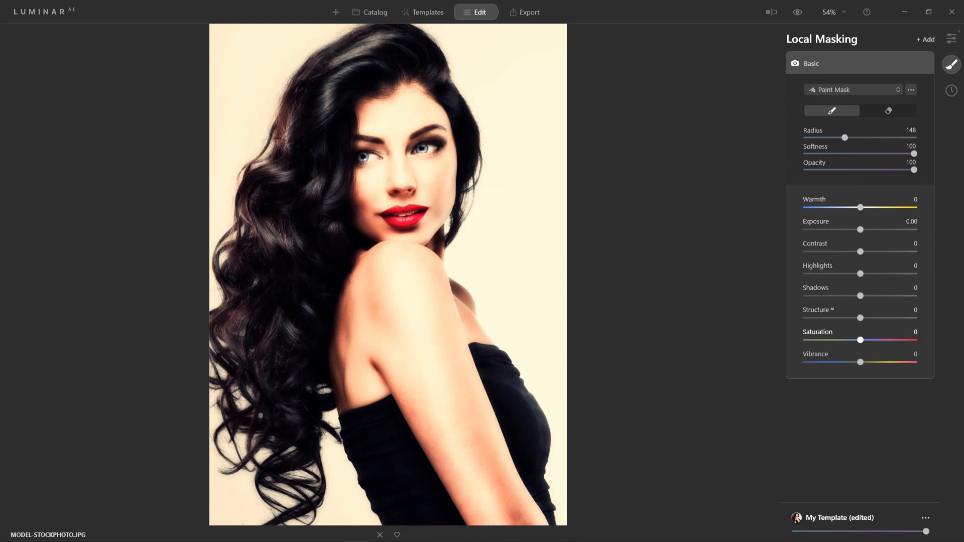
left_click_drag(861, 340, 805, 341)
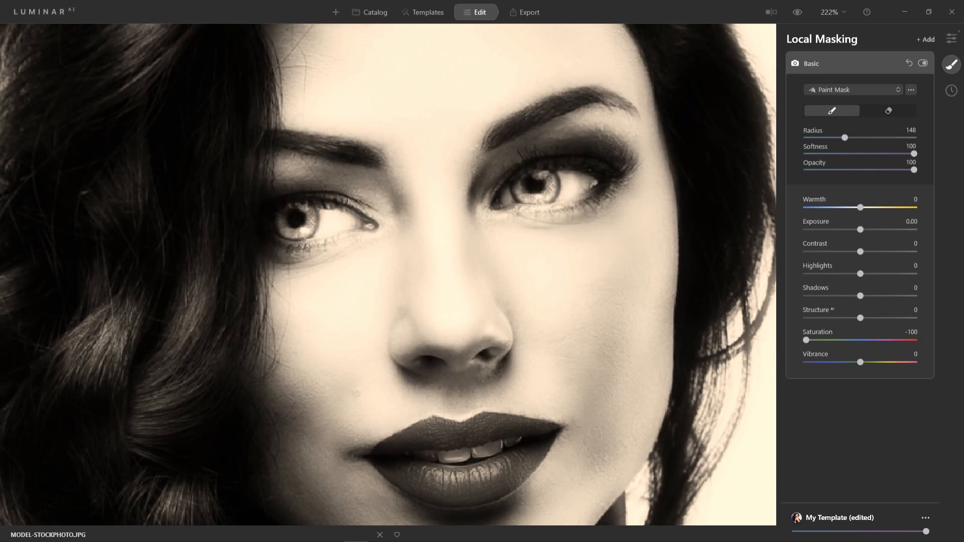
left_click_drag(844, 137, 828, 137)
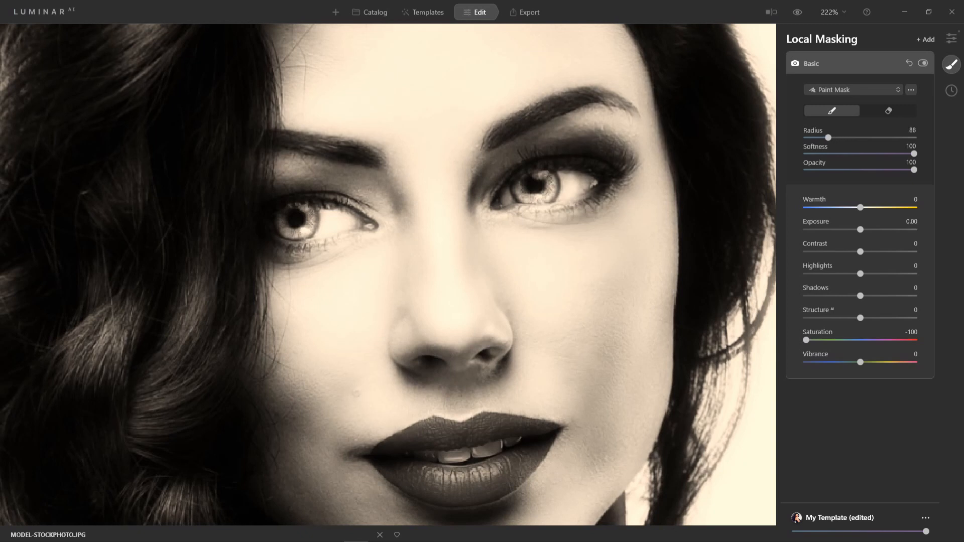
left_click_drag(828, 138, 826, 138)
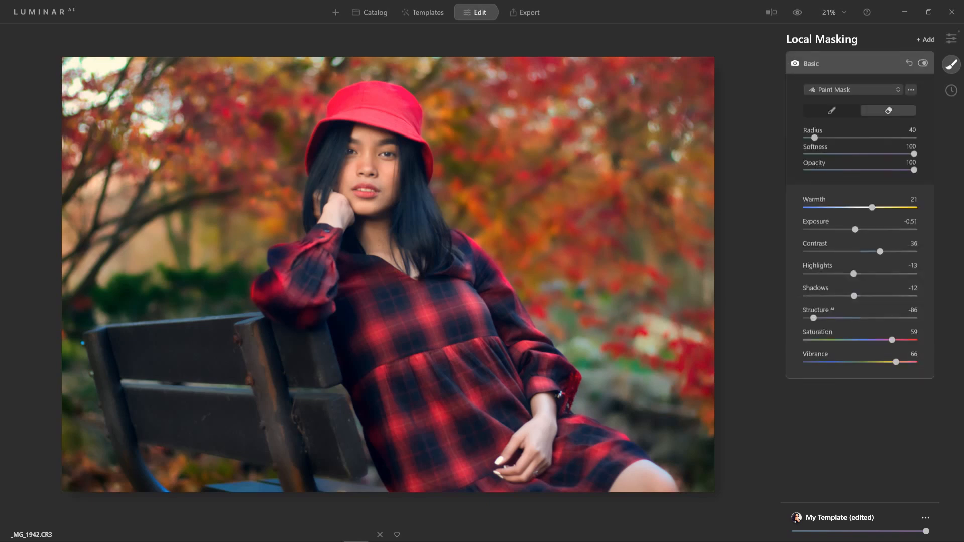
Step: Toggle the background Basic mask off and on to compare, then return to the tools list
left_click(923, 62)
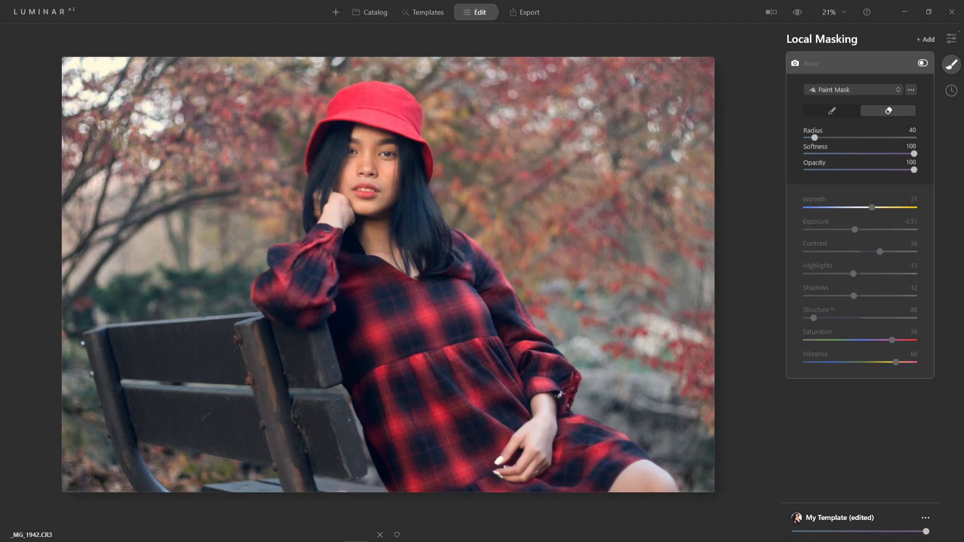
left_click(921, 62)
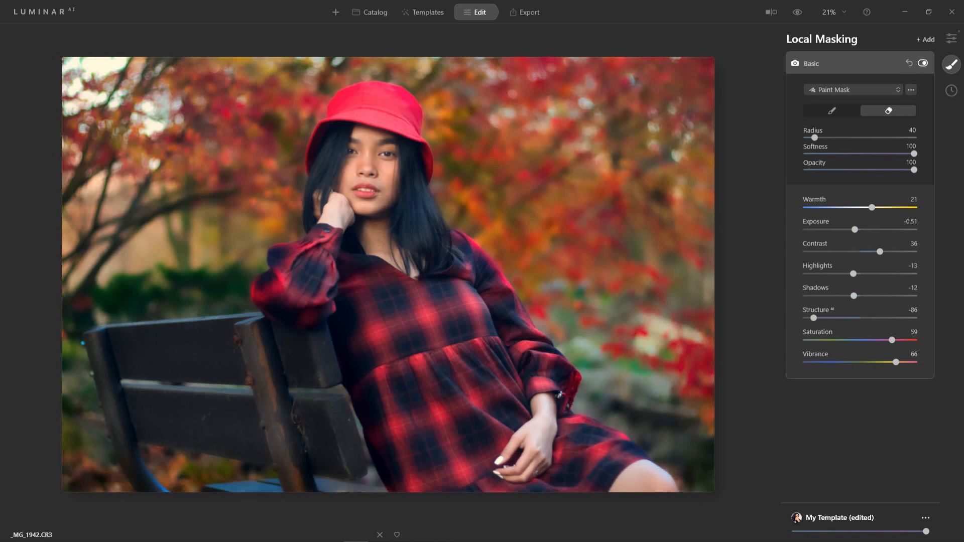
left_click(949, 37)
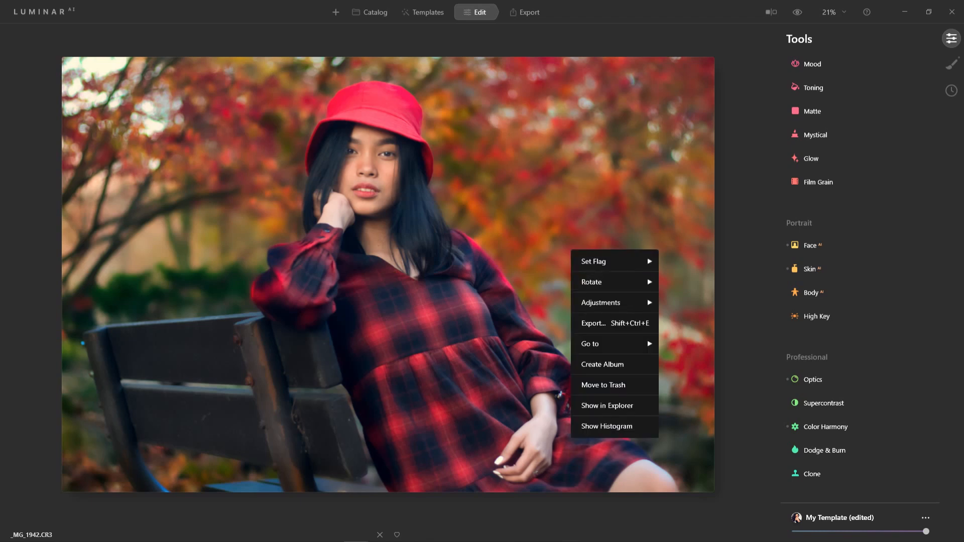
mouse_move(614, 303)
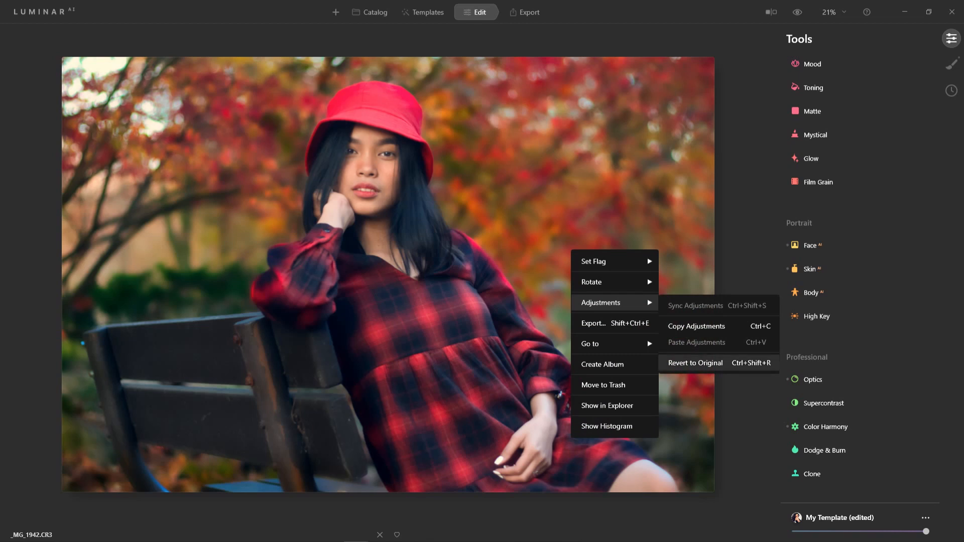
Step: Collapse Color Harmony and fit the bench portrait in view with the tools list showing
left_click(694, 363)
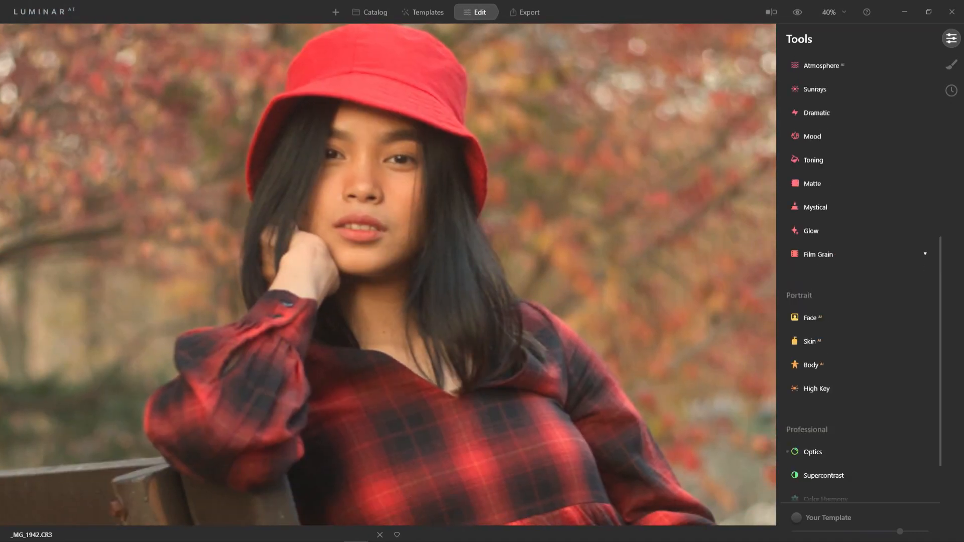
left_click(811, 156)
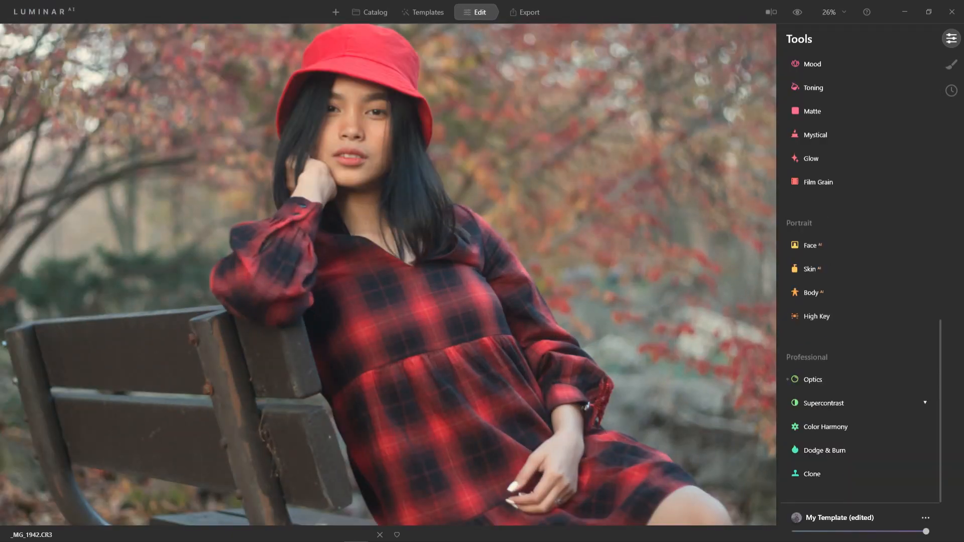
left_click(823, 403)
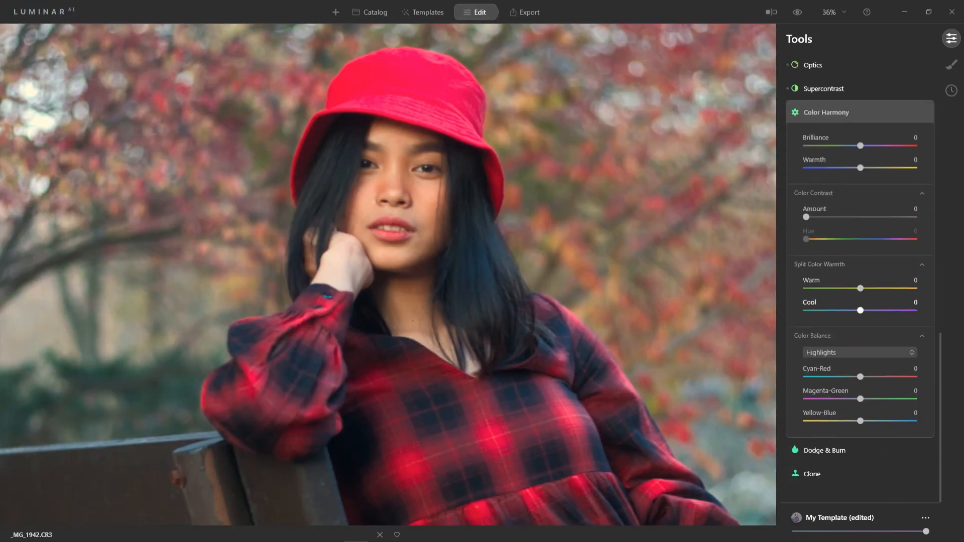
left_click_drag(861, 167, 852, 168)
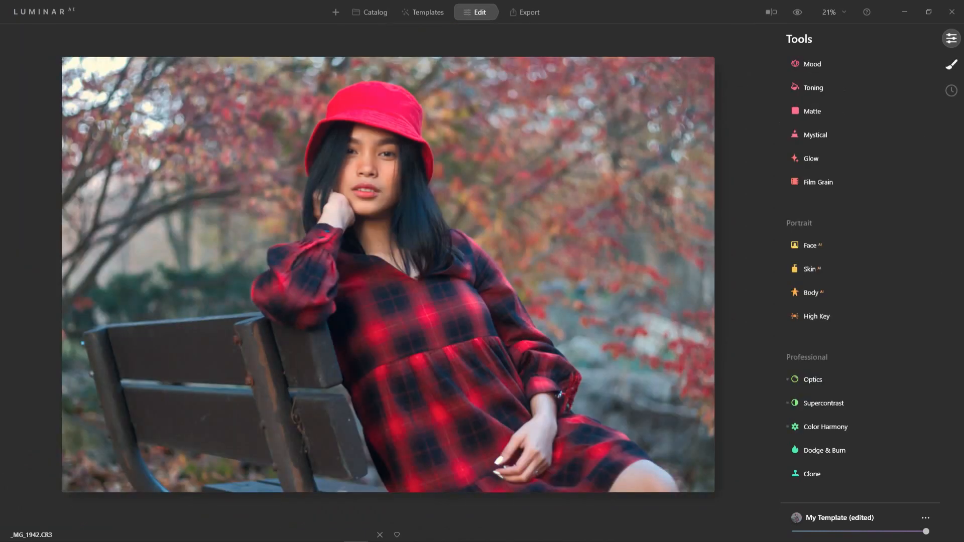
Step: Add a Basic mask with Warmth 60, Exposure -0.51, Contrast 36, Highlights -33, Shadows 19
left_click(952, 63)
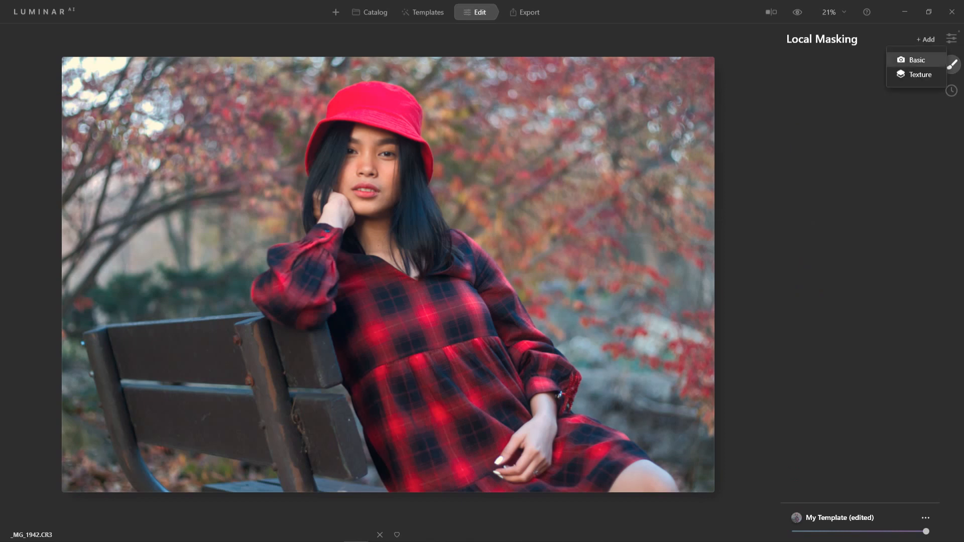
left_click(915, 59)
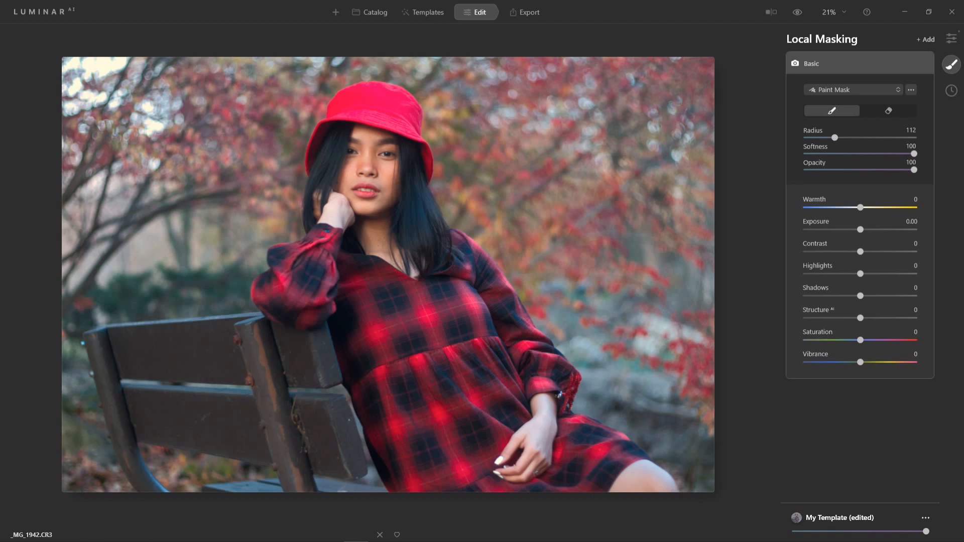
left_click_drag(859, 207, 861, 207)
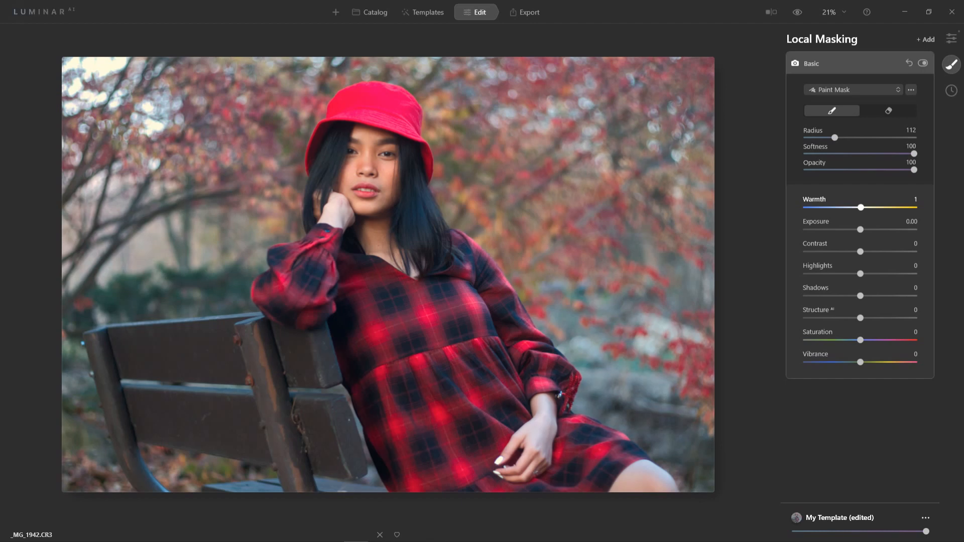
left_click_drag(860, 208, 895, 208)
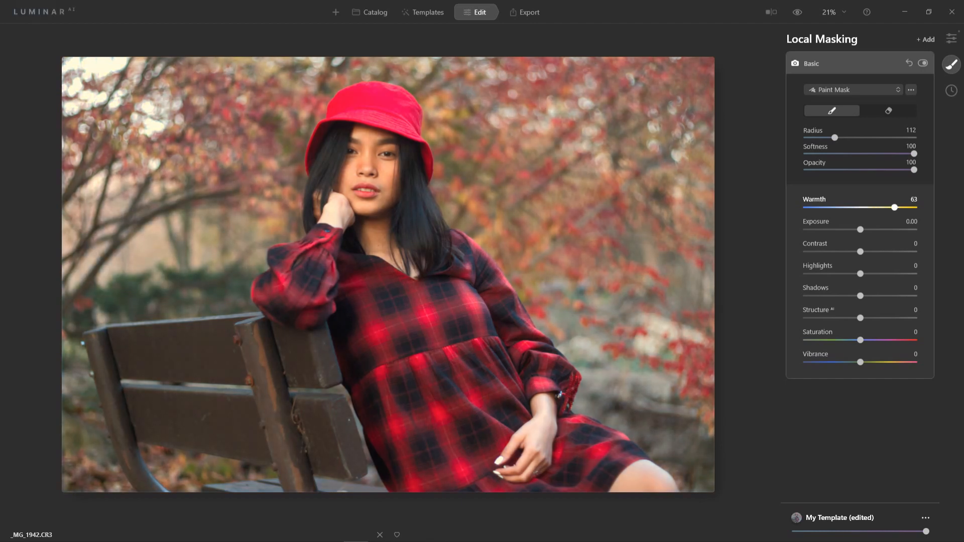
left_click_drag(895, 207, 892, 207)
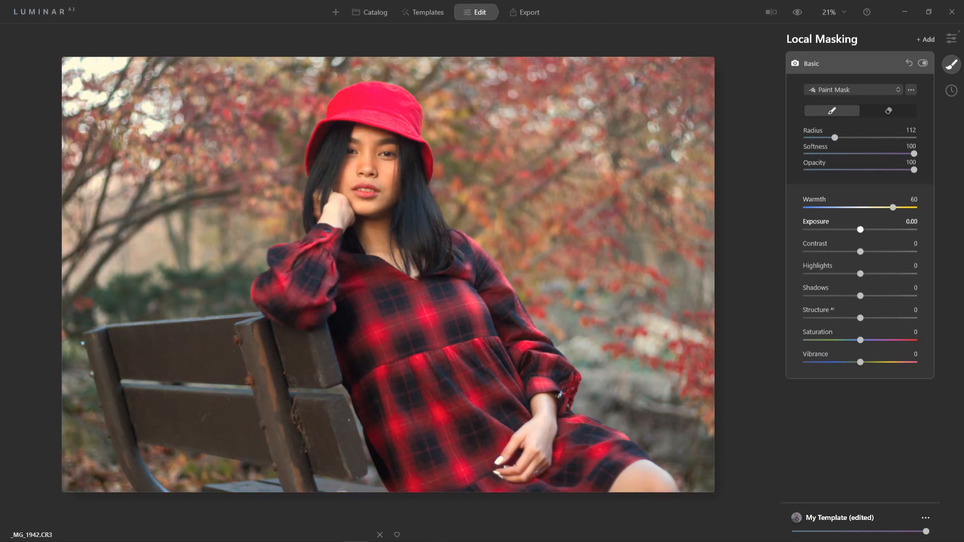
left_click_drag(861, 229, 853, 229)
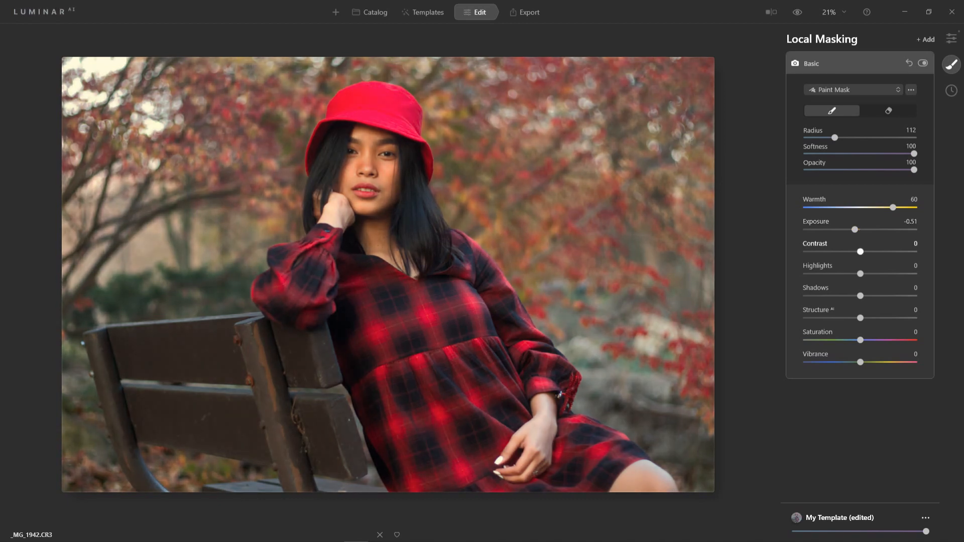
left_click_drag(860, 251, 880, 251)
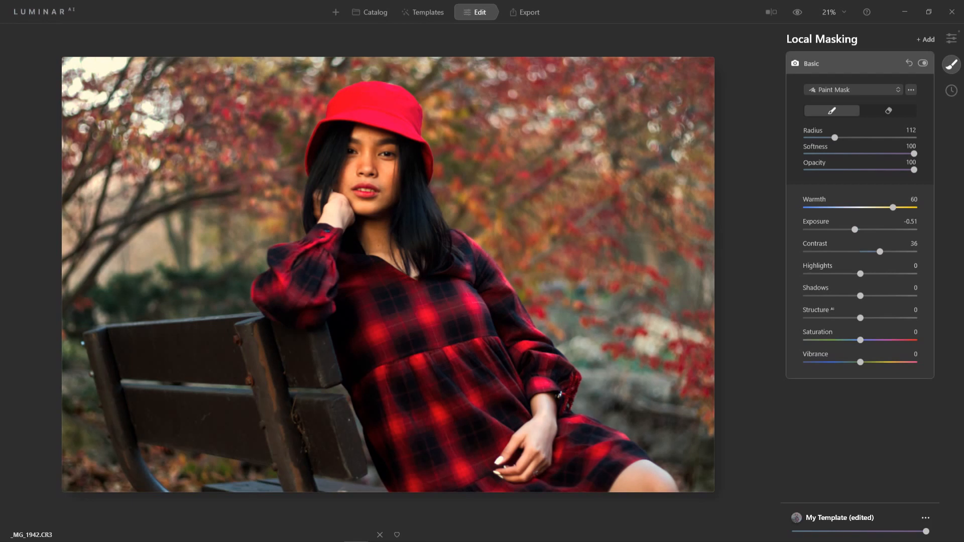
left_click_drag(860, 273, 845, 273)
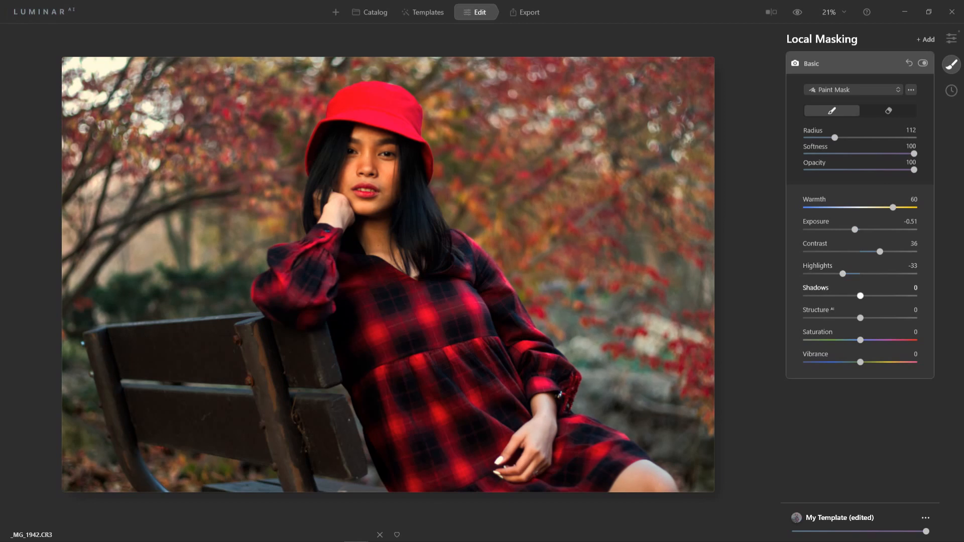
left_click_drag(860, 295, 895, 295)
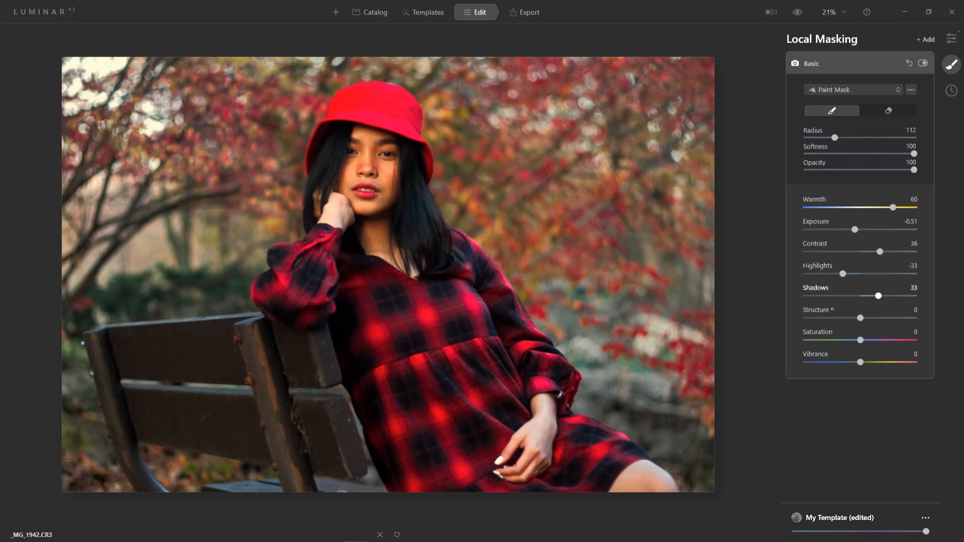
left_click_drag(880, 295, 869, 295)
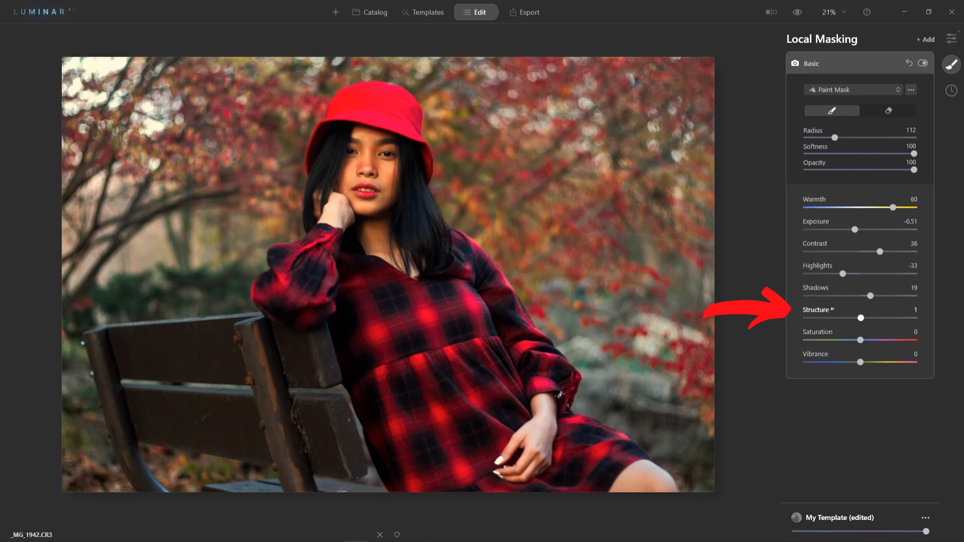
Step: Soften the mask's Structure to -64 and raise Saturation and Vibrance for richer colour
left_click_drag(862, 318, 891, 318)
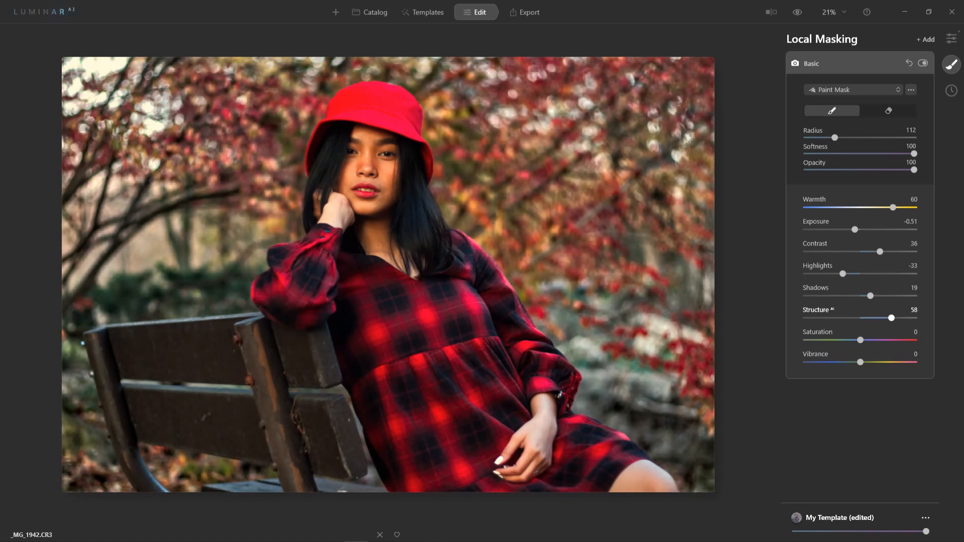
left_click_drag(890, 319, 911, 318)
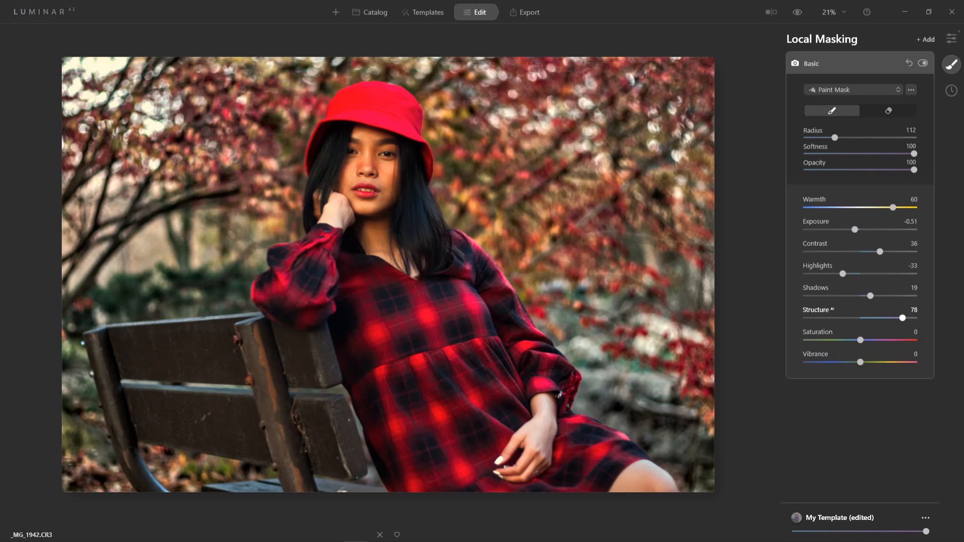
left_click_drag(906, 319, 894, 318)
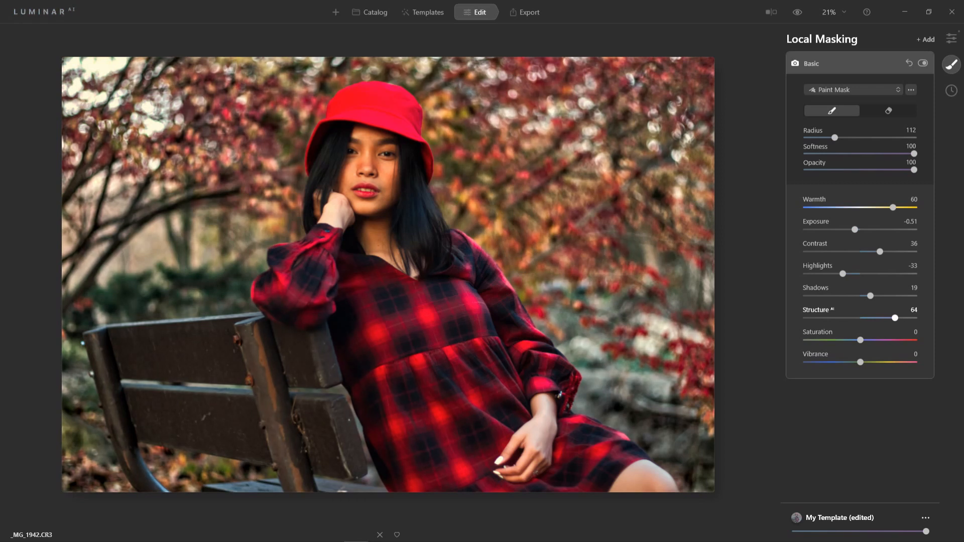
left_click_drag(912, 318, 856, 318)
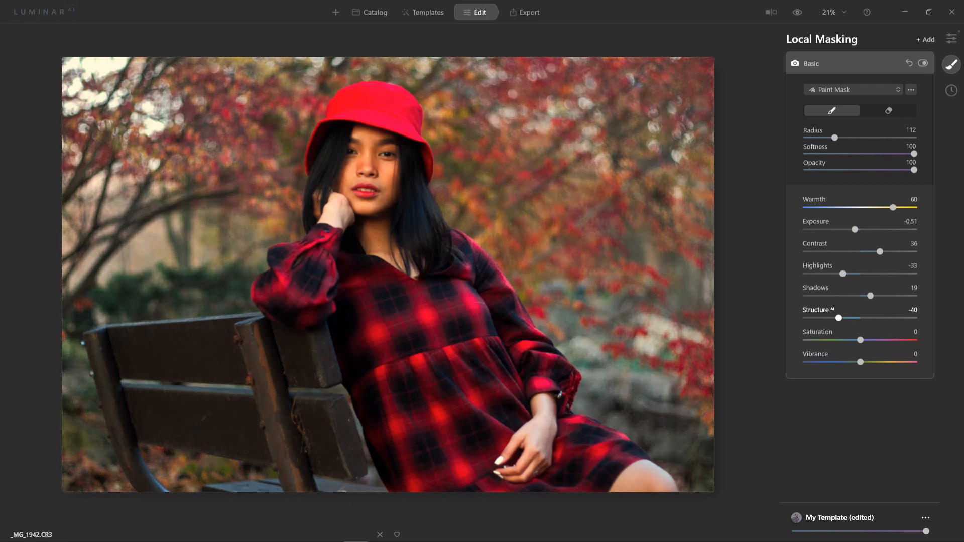
left_click_drag(855, 318, 804, 318)
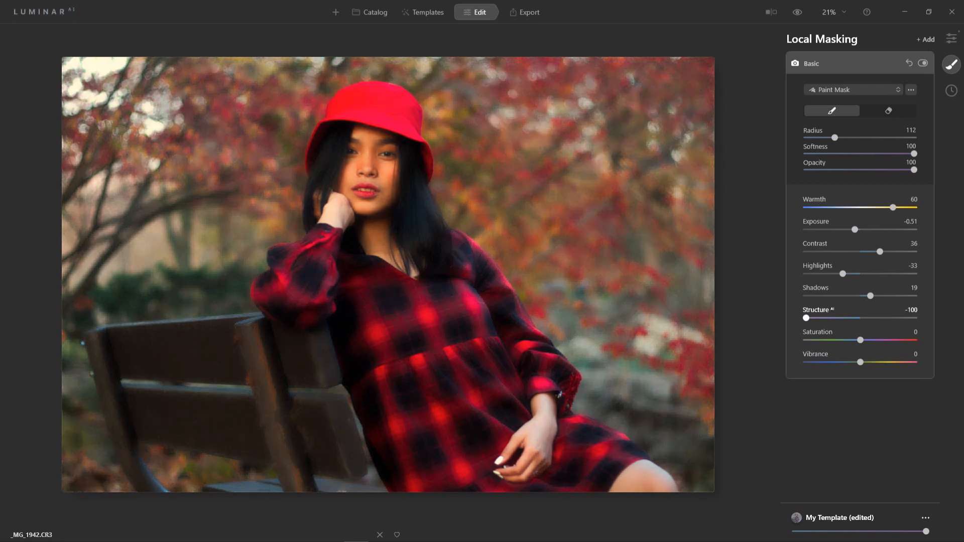
left_click_drag(806, 318, 825, 318)
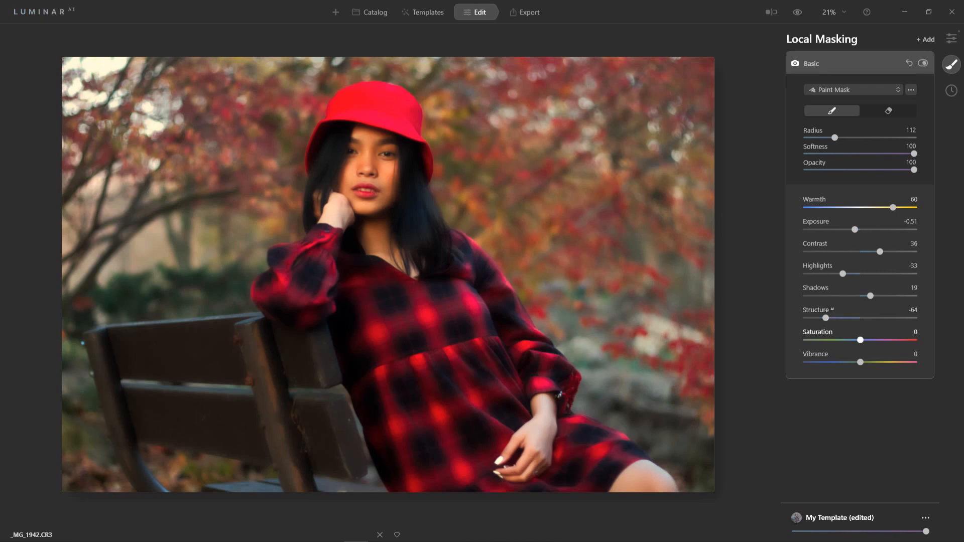
left_click_drag(860, 340, 870, 340)
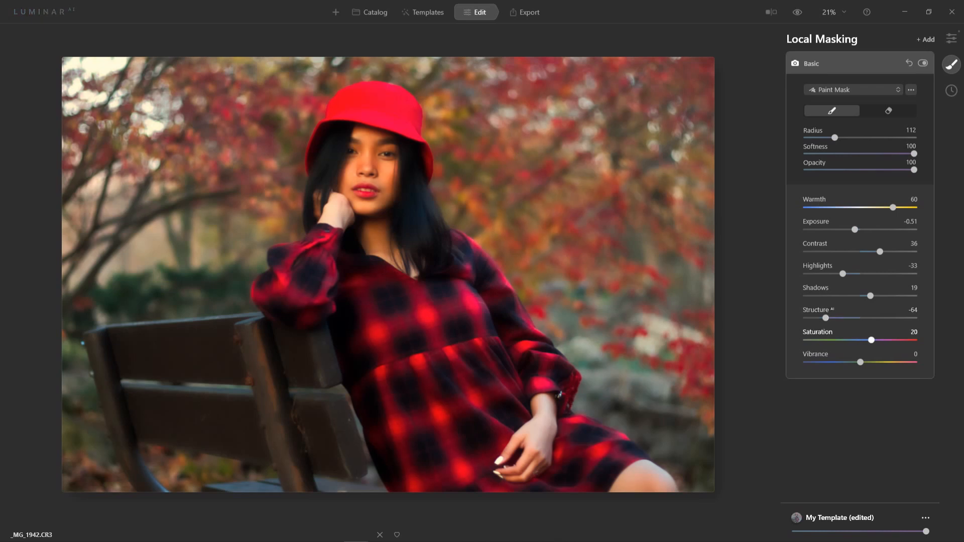
left_click_drag(860, 362, 866, 362)
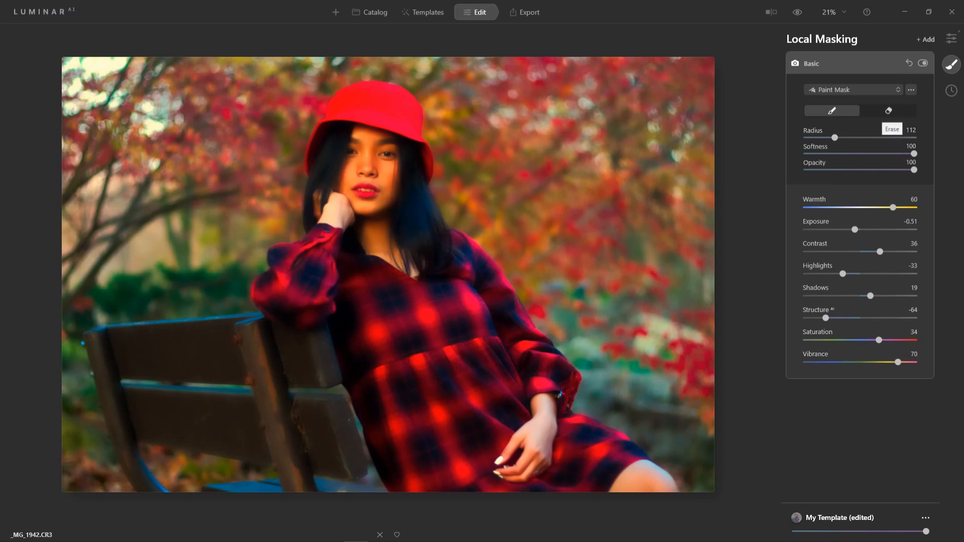
Step: Erase the background mask off the girl with a Paint Mask eraser, then return to the tools list
left_click(887, 110)
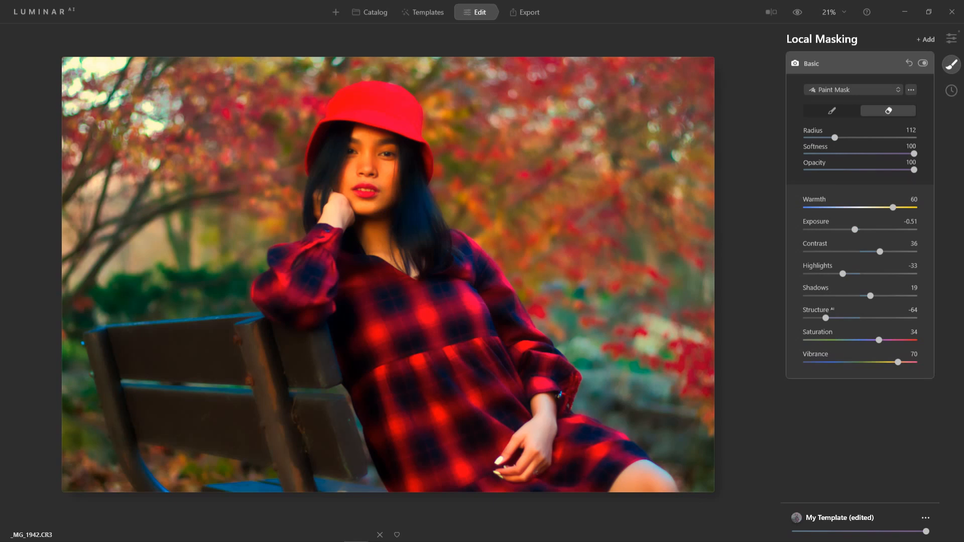
left_click(850, 89)
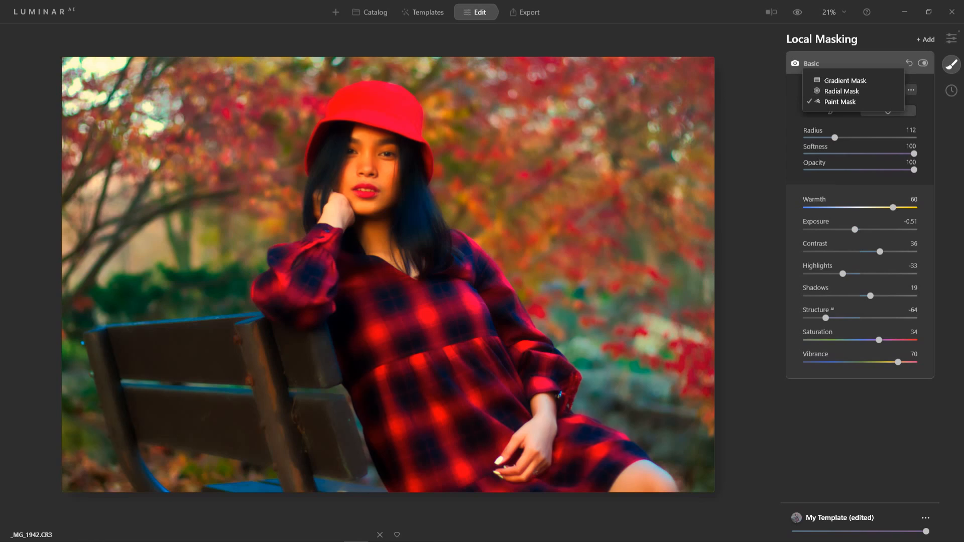
left_click(840, 102)
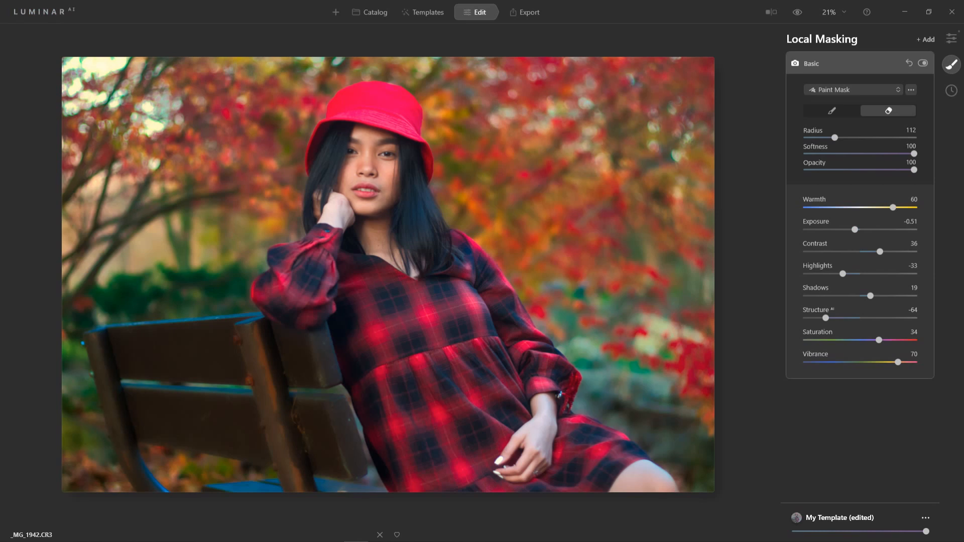
left_click(950, 38)
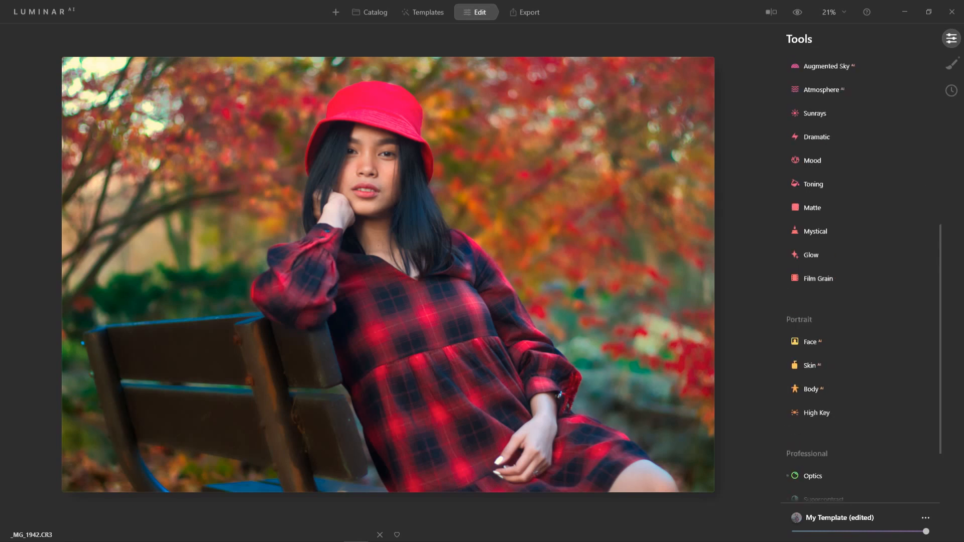
mouse_move(815, 231)
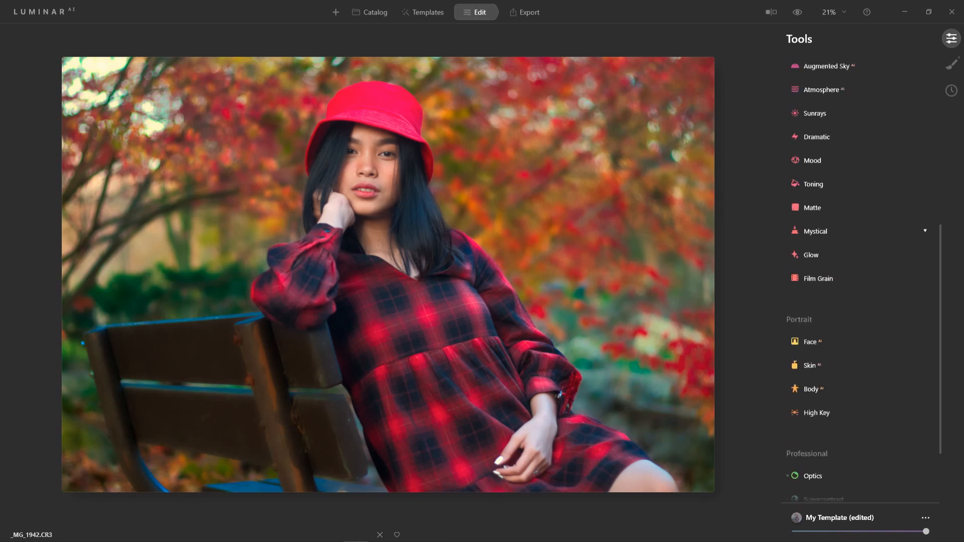
Step: Expand the Mystical effect's sliders under Creative, amount still at 0
left_click(815, 231)
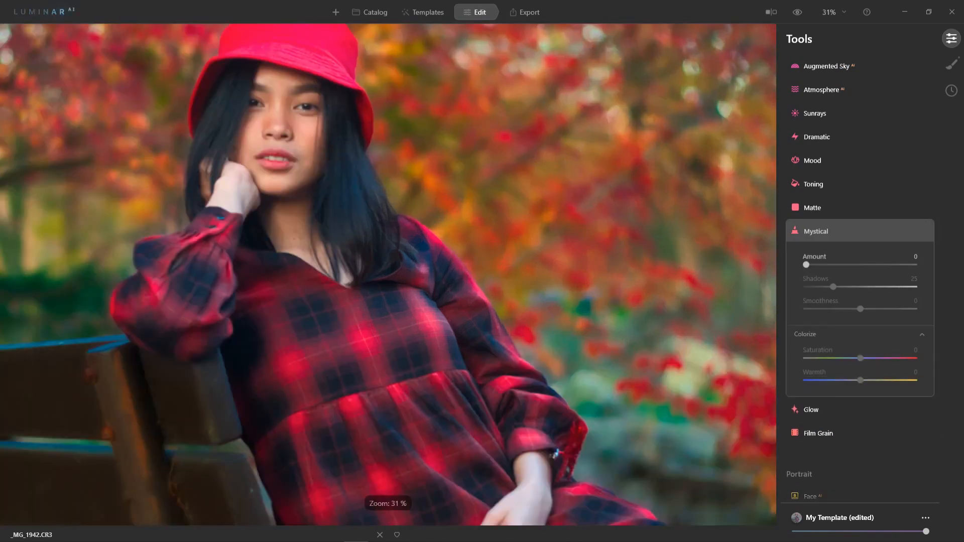
scroll("down", 3)
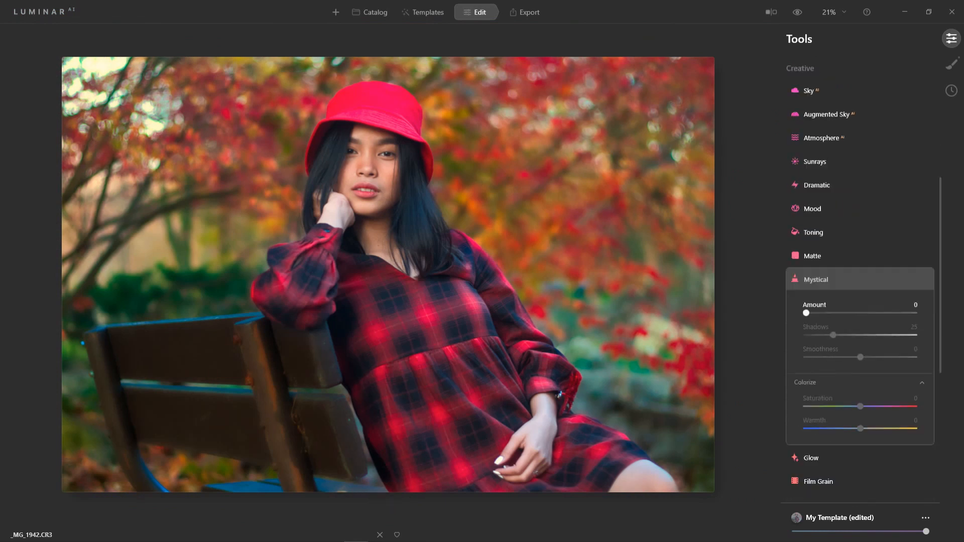
Step: Set Mystical Amount 94, Shadows 62 and Smoothness 76
left_click_drag(802, 314, 878, 314)
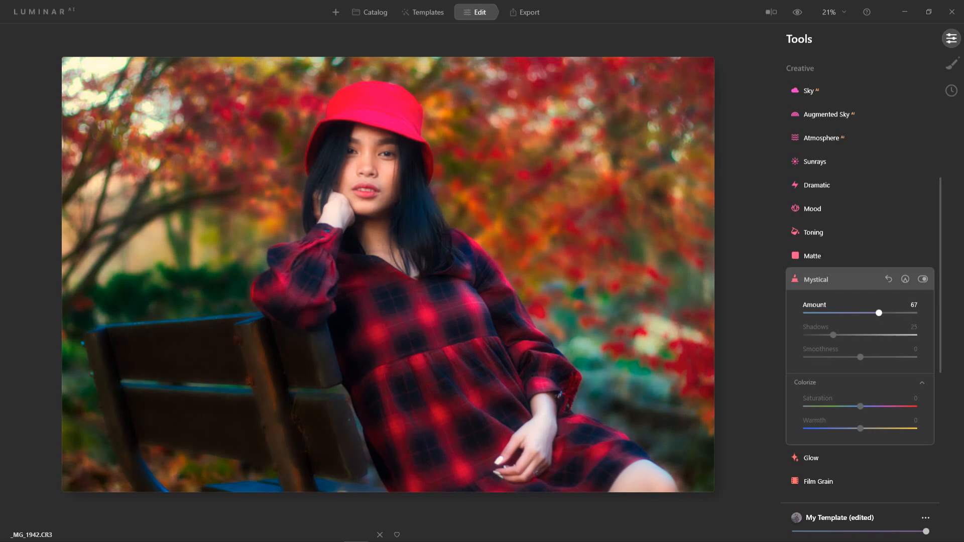
left_click_drag(878, 313, 898, 313)
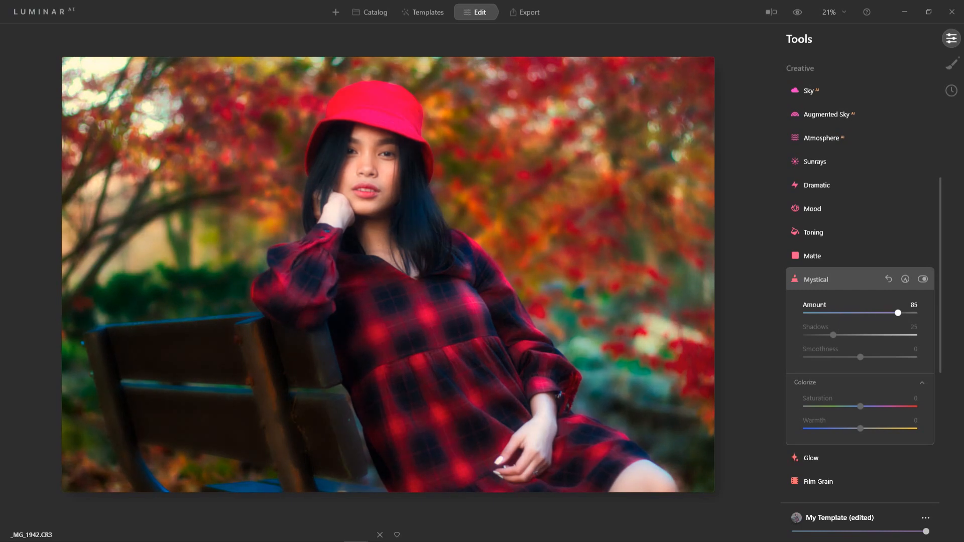
left_click_drag(898, 314, 908, 313)
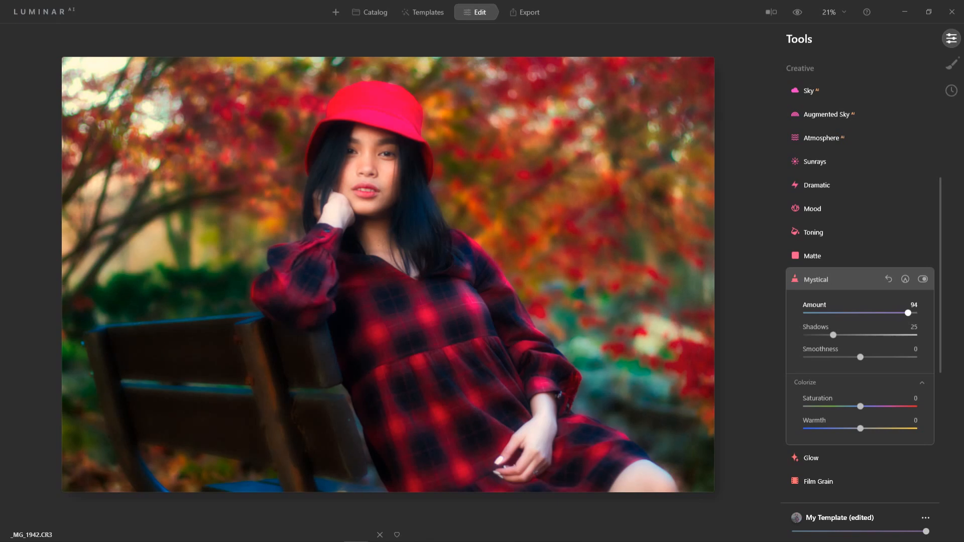
mouse_move(922, 279)
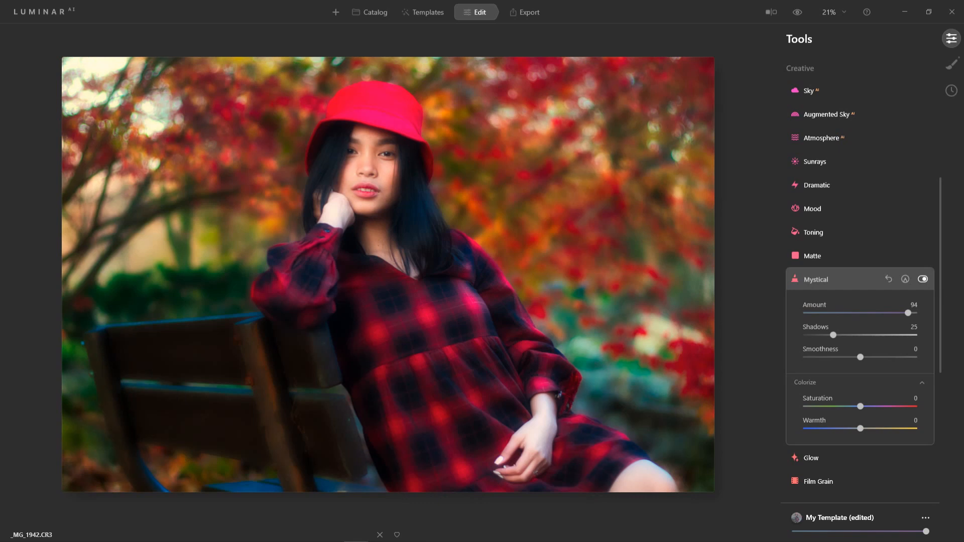
left_click_drag(833, 335, 873, 336)
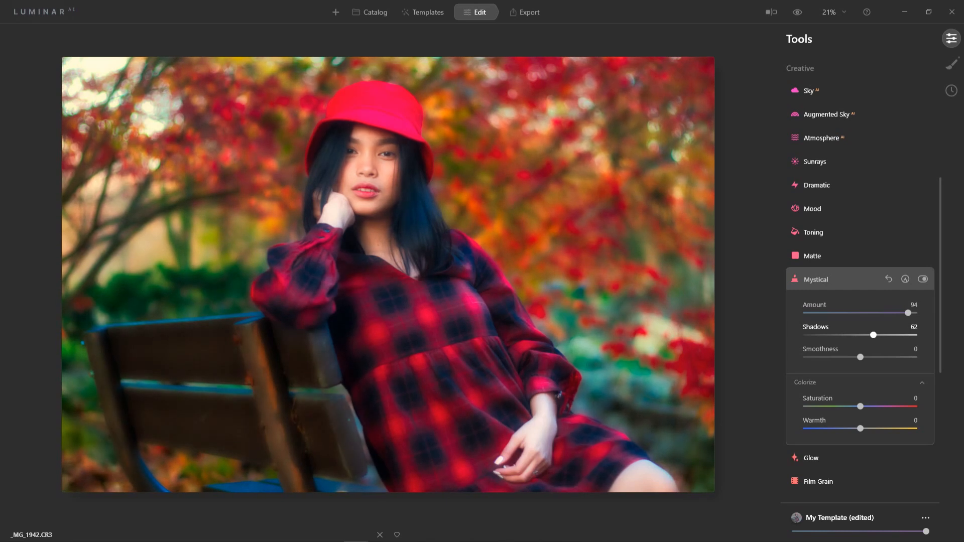
left_click_drag(860, 357, 862, 356)
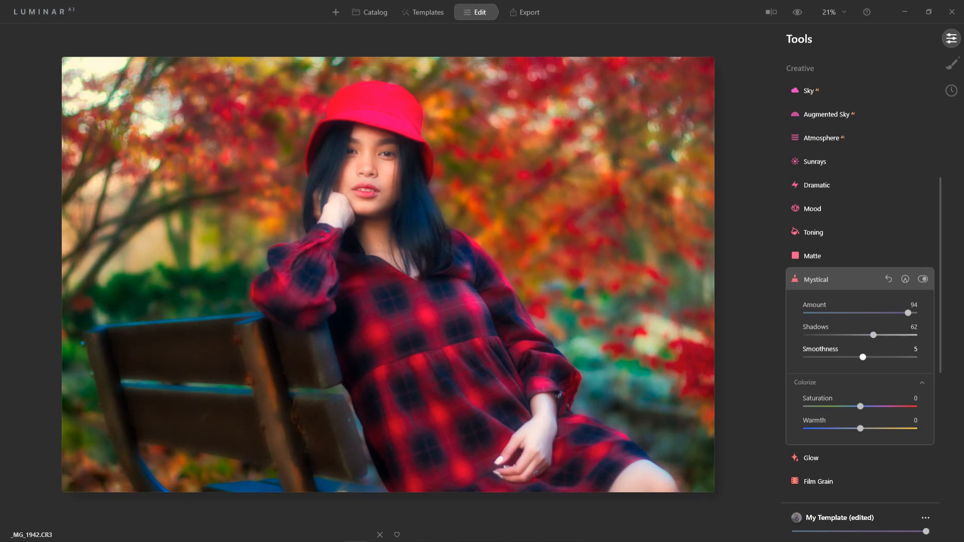
left_click_drag(862, 356, 917, 356)
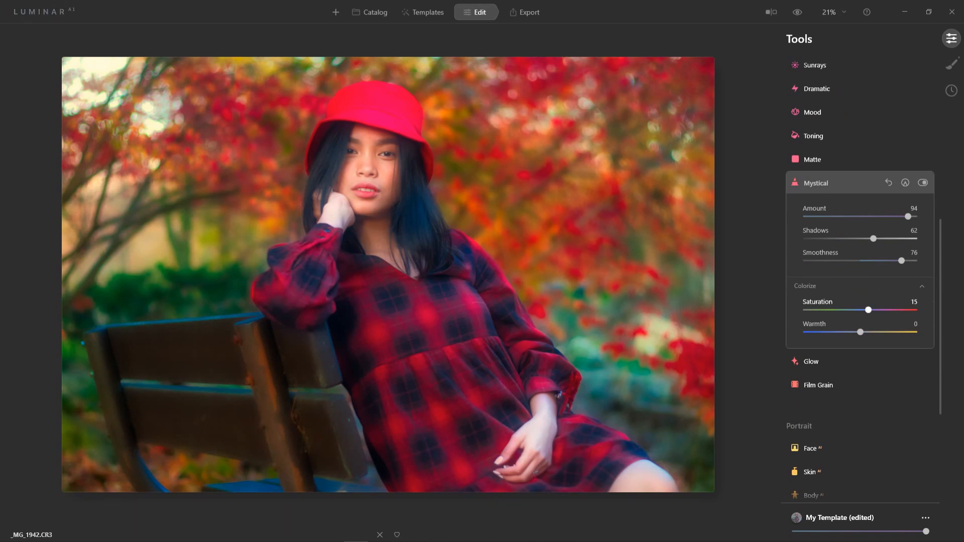
Step: Colorize the glow with Saturation 11 and a warm tint of 51
left_click_drag(867, 310, 866, 311)
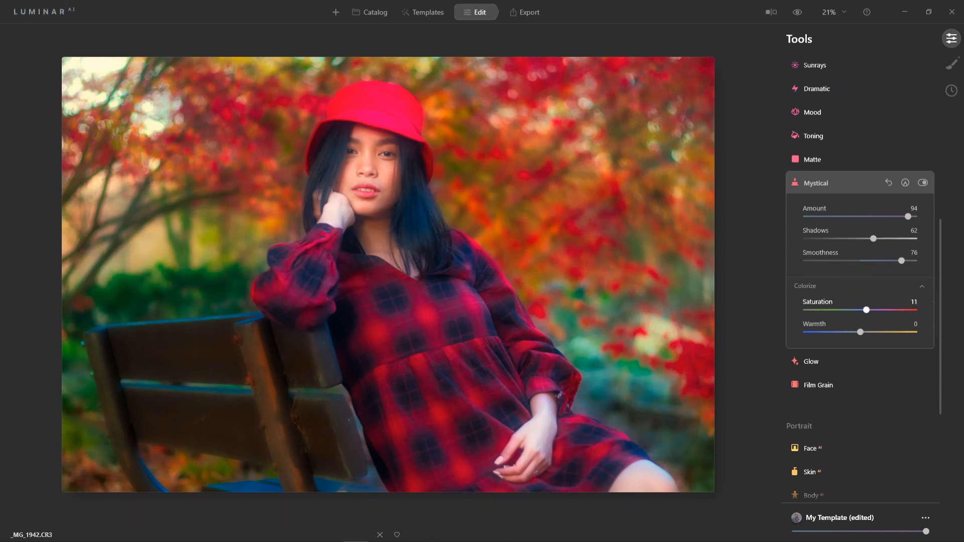
left_click_drag(859, 332, 830, 333)
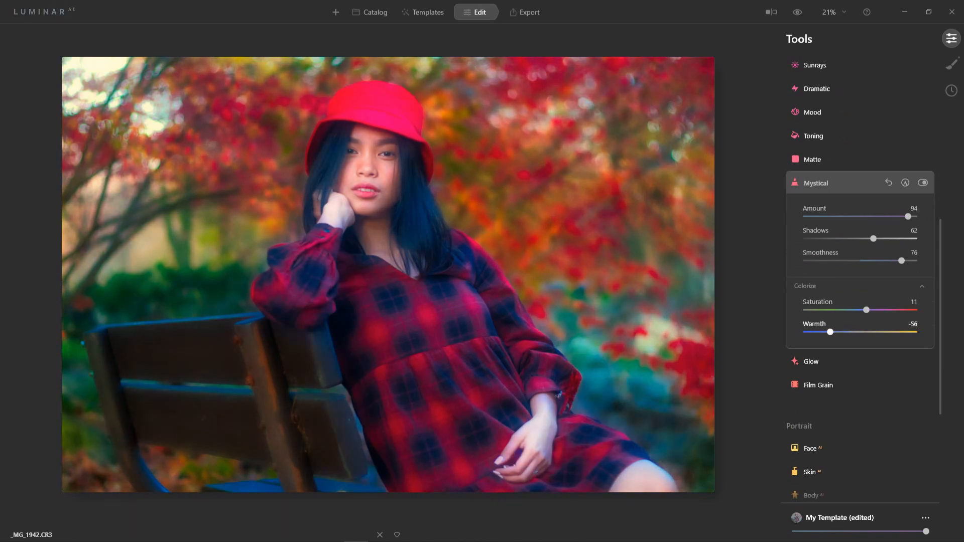
left_click_drag(830, 332, 887, 333)
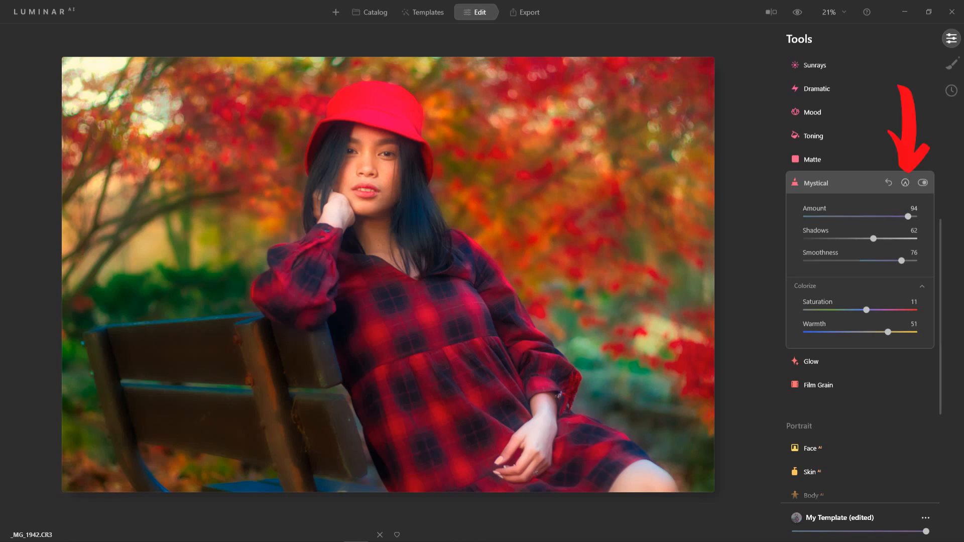
mouse_move(905, 182)
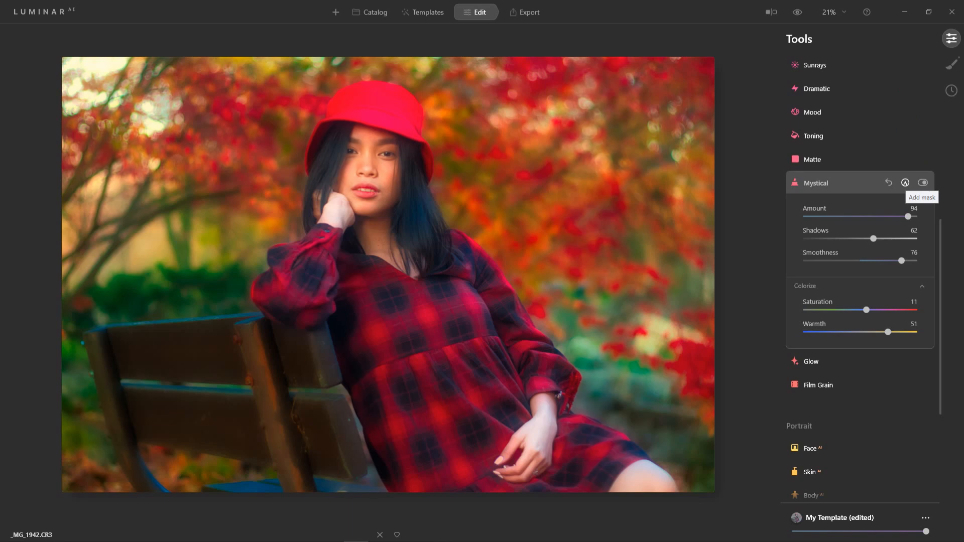
Step: Paint-mask the Mystical glow off the girl, then toggle it off and on to compare
left_click(904, 182)
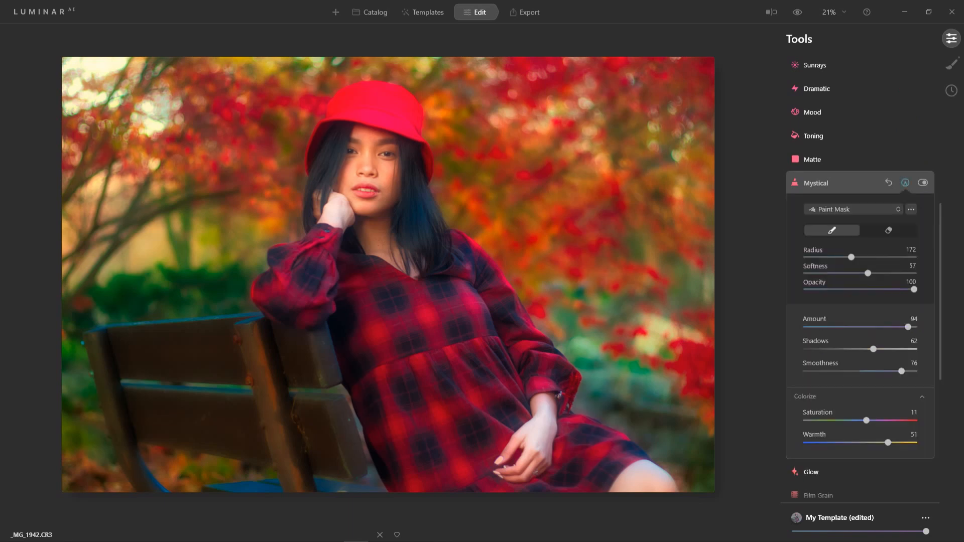
left_click(888, 230)
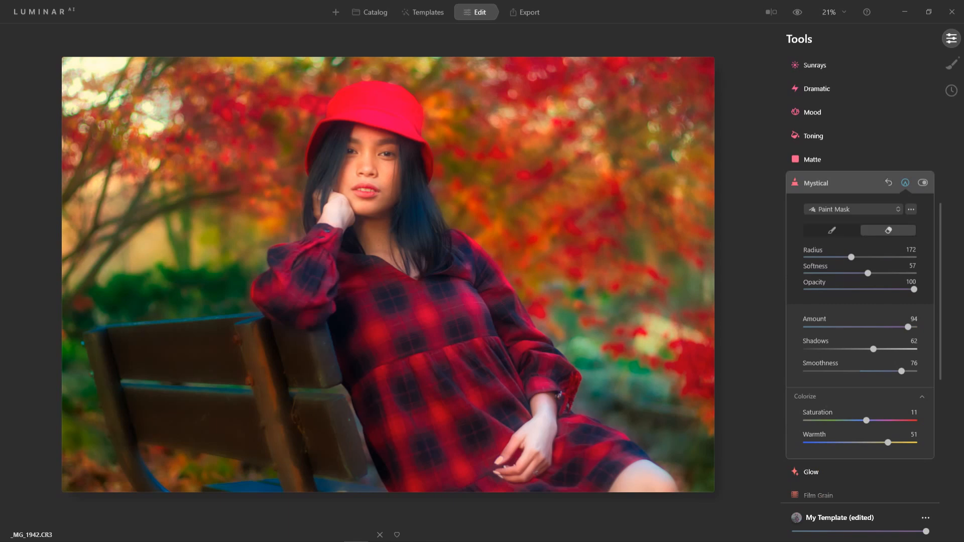
left_click(887, 231)
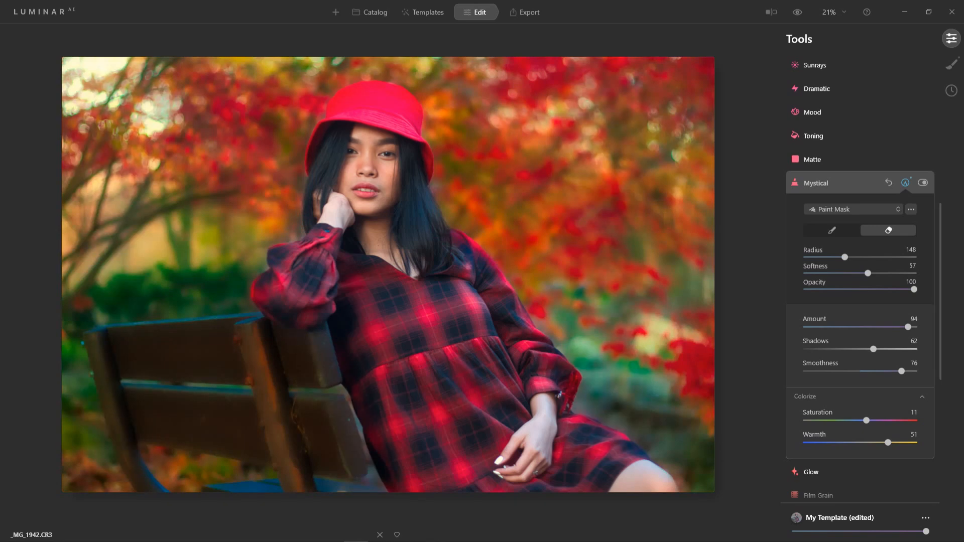
left_click(921, 182)
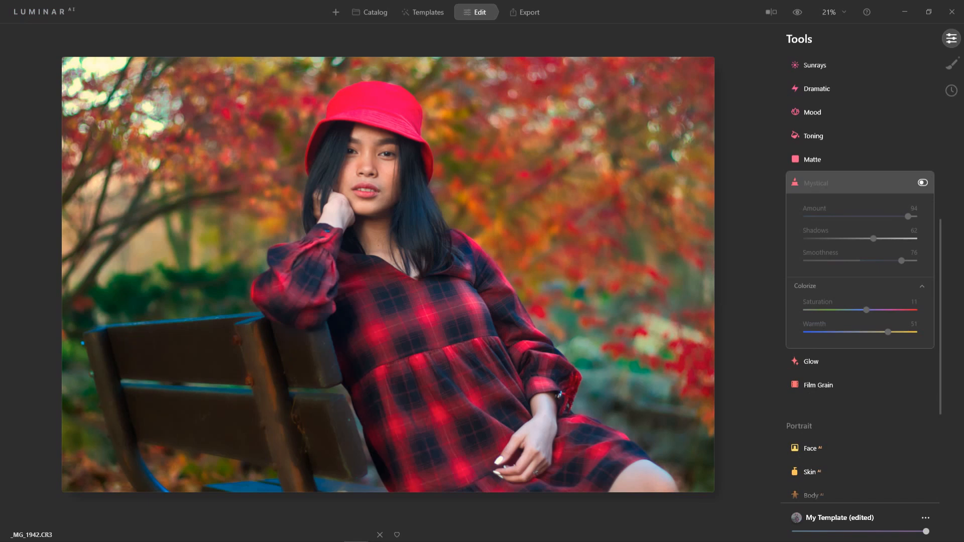
left_click(922, 182)
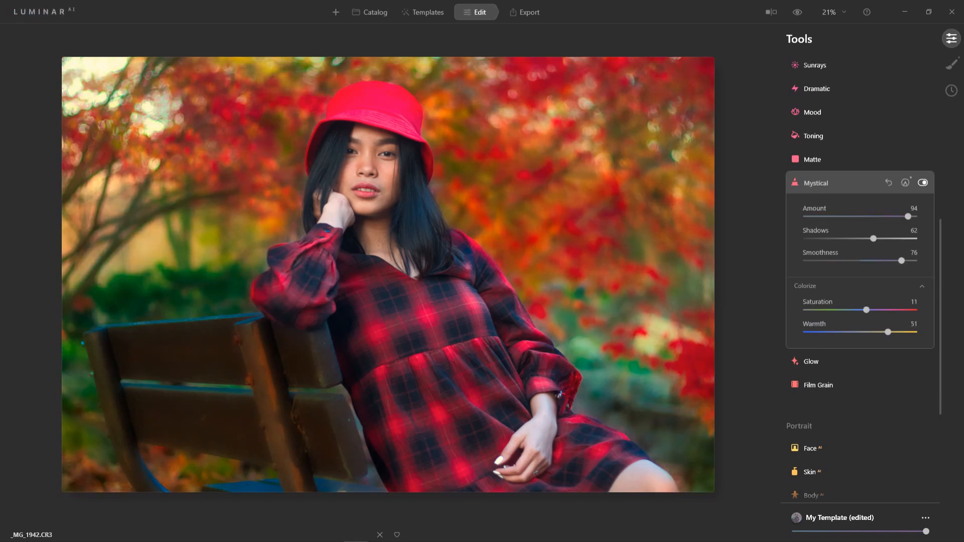